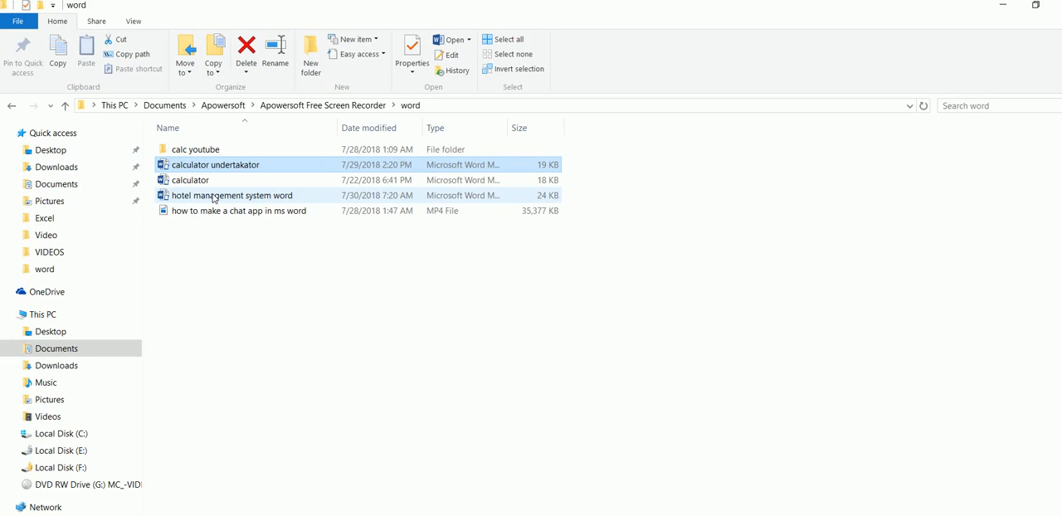
mouse_move(232, 195)
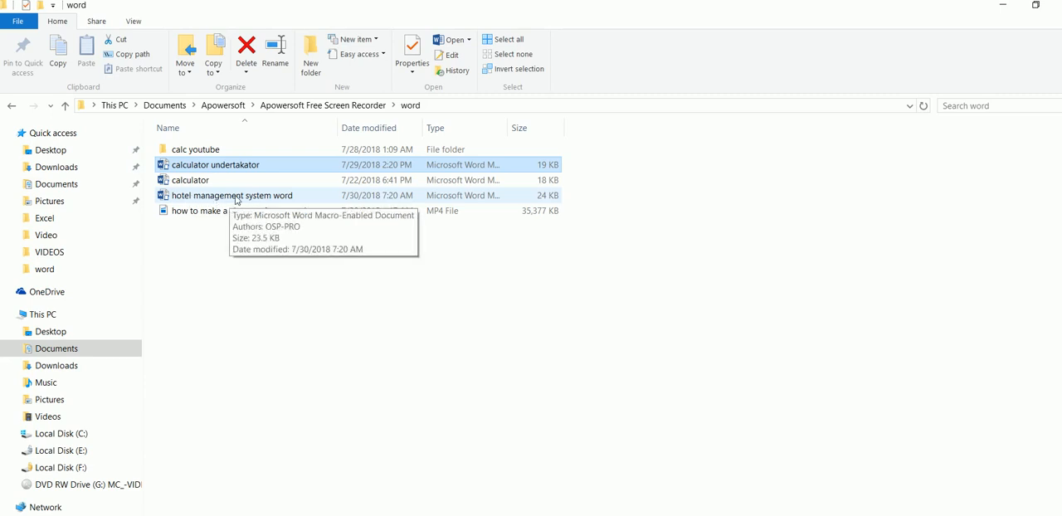
- Select the 'hotel management system word' document in the word folder
left_click(232, 195)
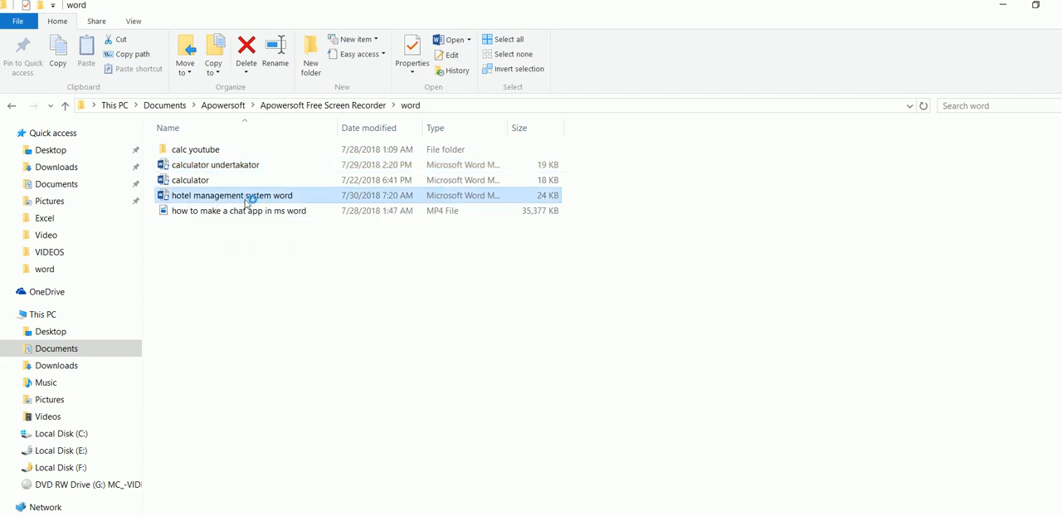
- Open the hotel management system document in Word and show the Developer tab
double_click(233, 195)
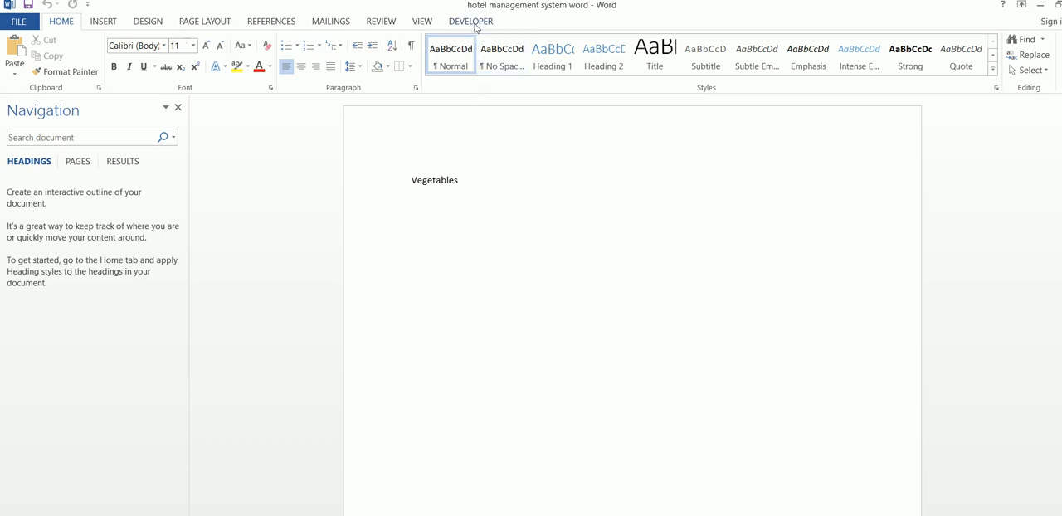
left_click(471, 20)
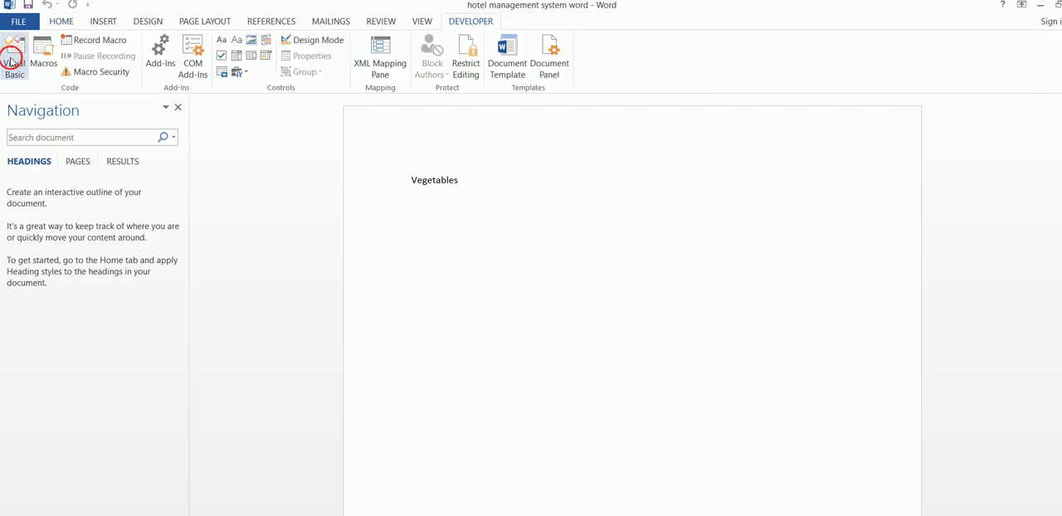
- Open the Visual Basic editor showing the UserForm1 hotel management design
left_click(14, 53)
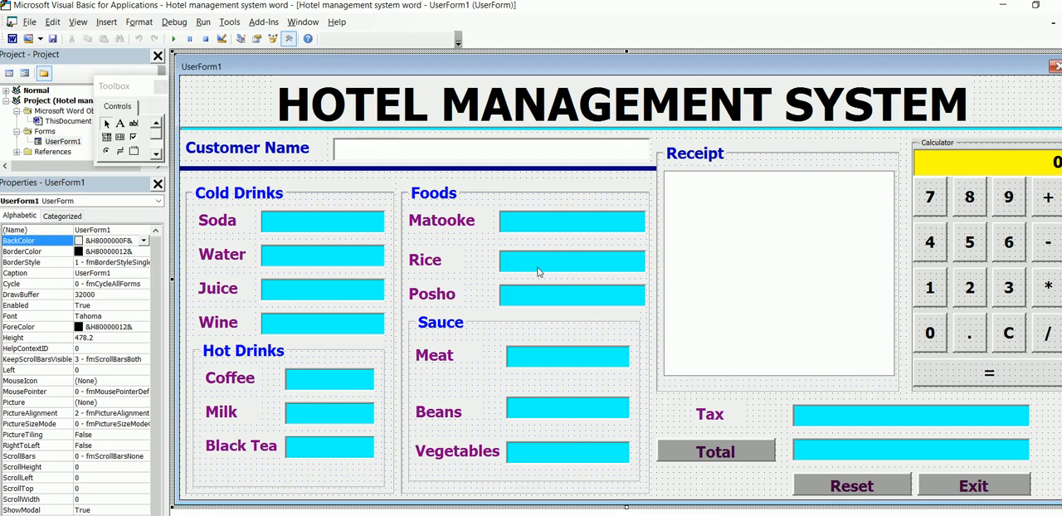
mouse_move(797, 265)
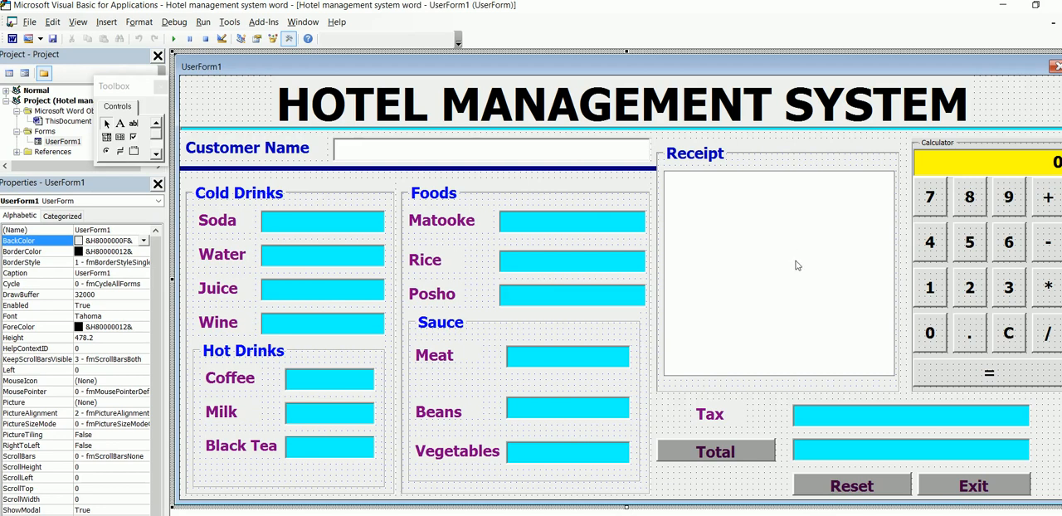
mouse_move(558, 300)
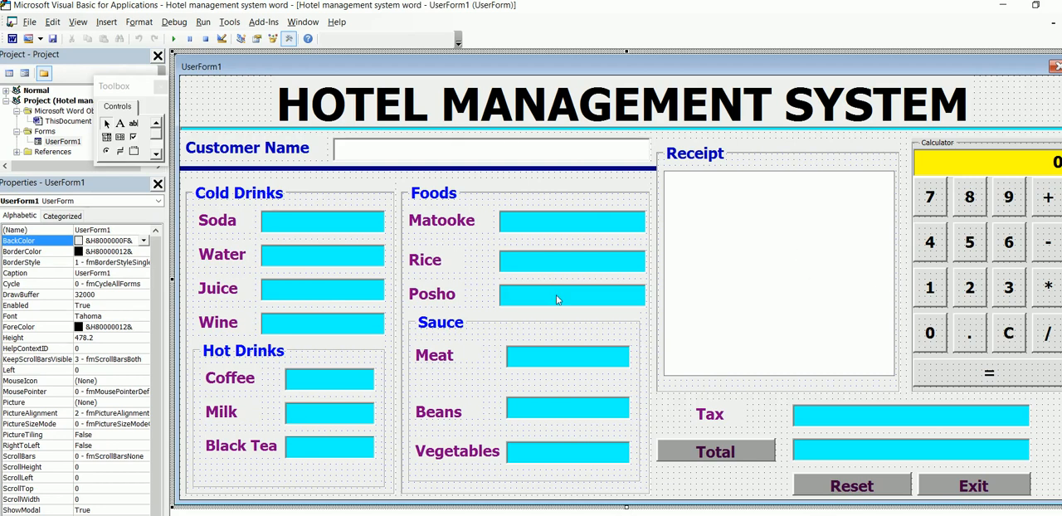
mouse_move(495, 189)
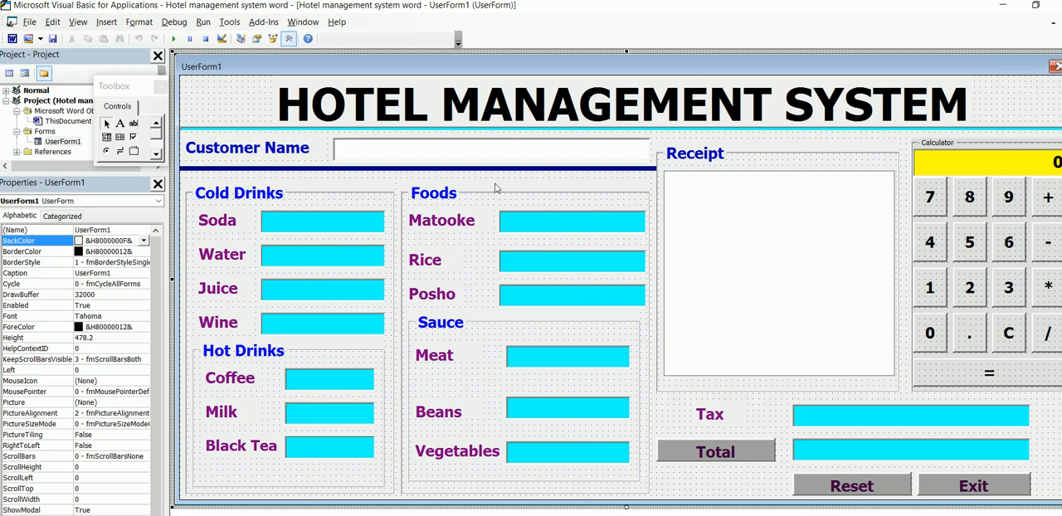
mouse_move(360, 115)
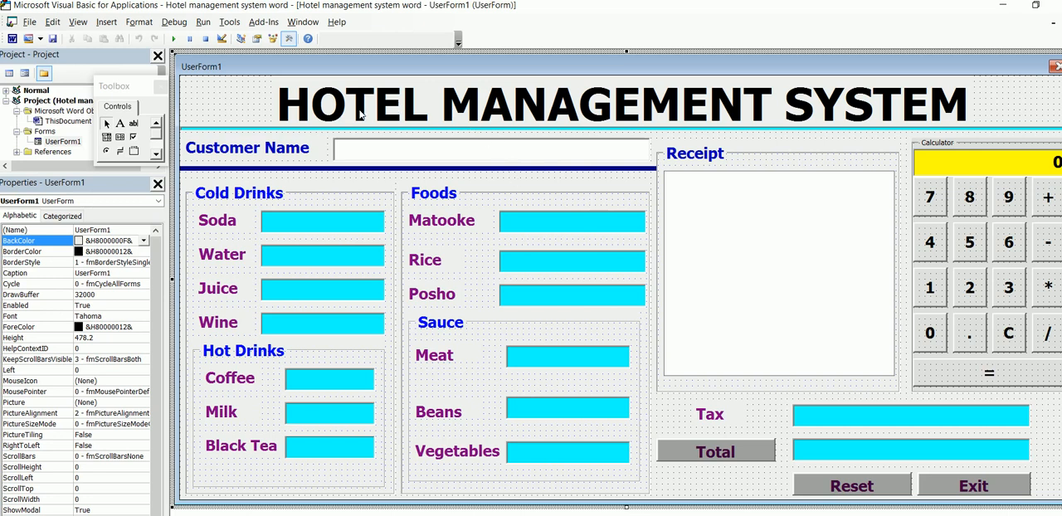
mouse_move(173, 39)
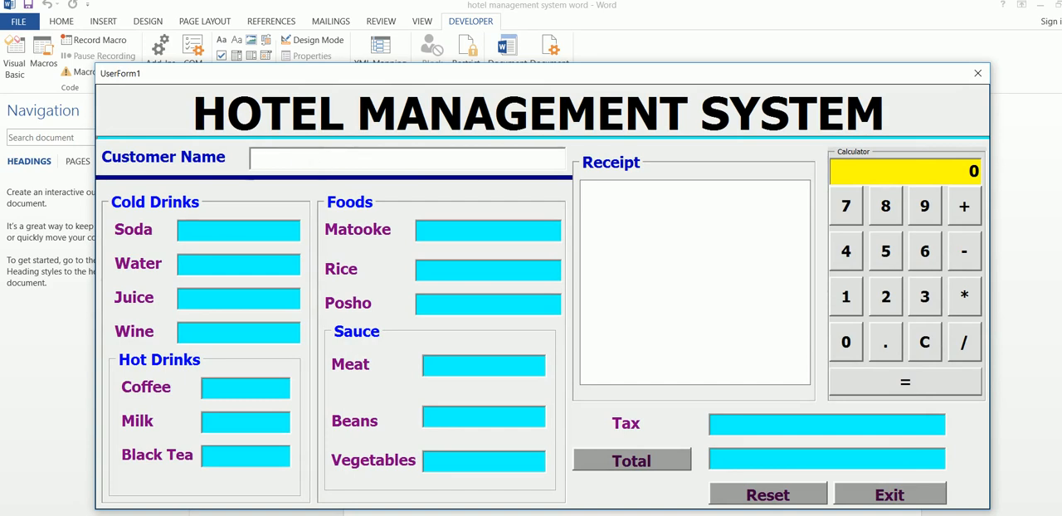
- Enter 'osp pro' as the customer name on the running hotel form
type("osp pr")
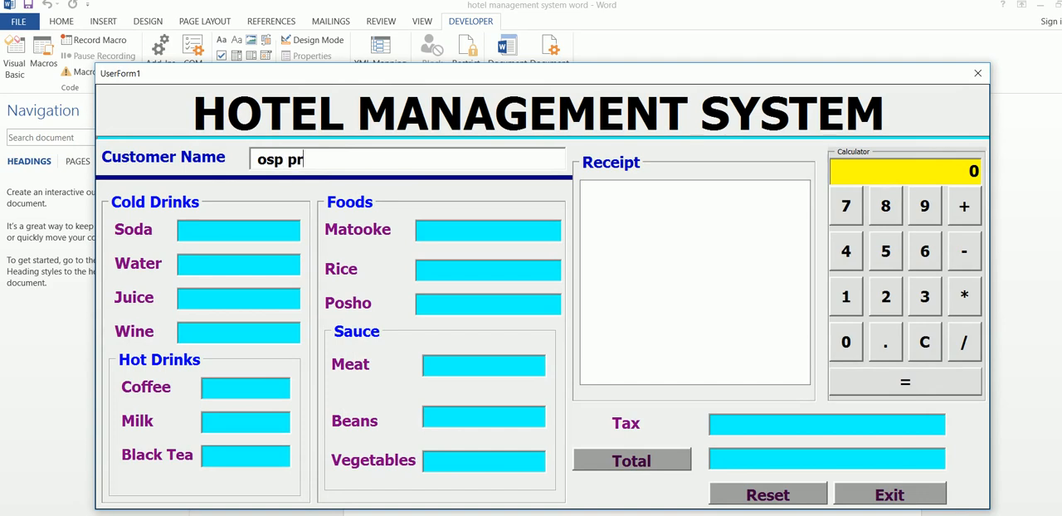
type("o")
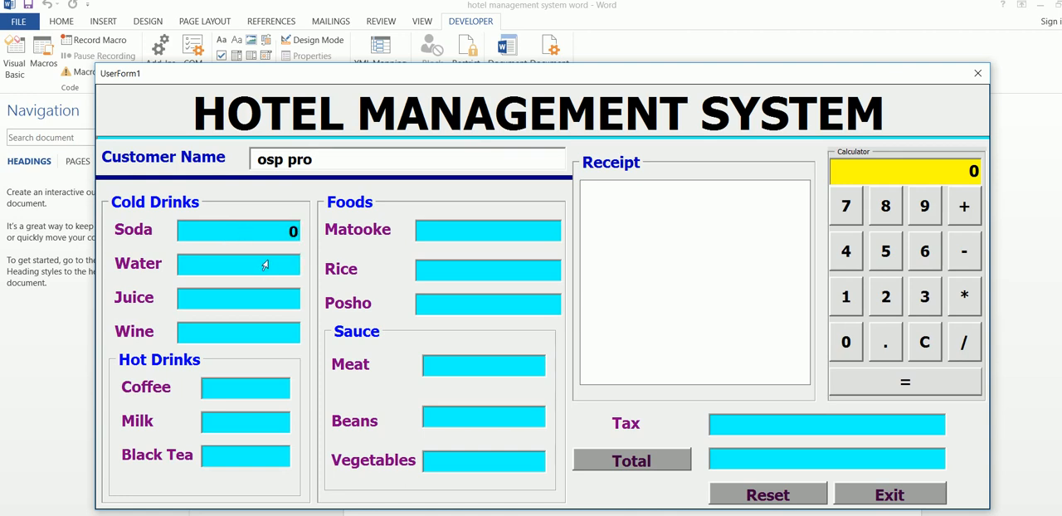
- Enter item amounts: Water 2000, Matooke 3500, Posho 1000, Meat 5000, Vegetables 1000
type("2000")
left_click(484, 460)
type("1000")
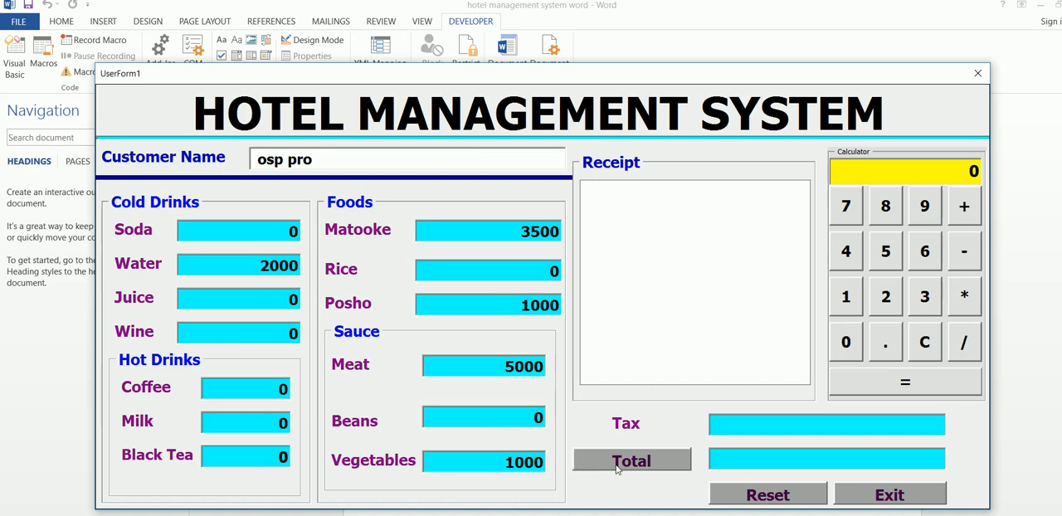
- Calculate tax 125 and total 12500, generating a receipt for osp pro
left_click(630, 460)
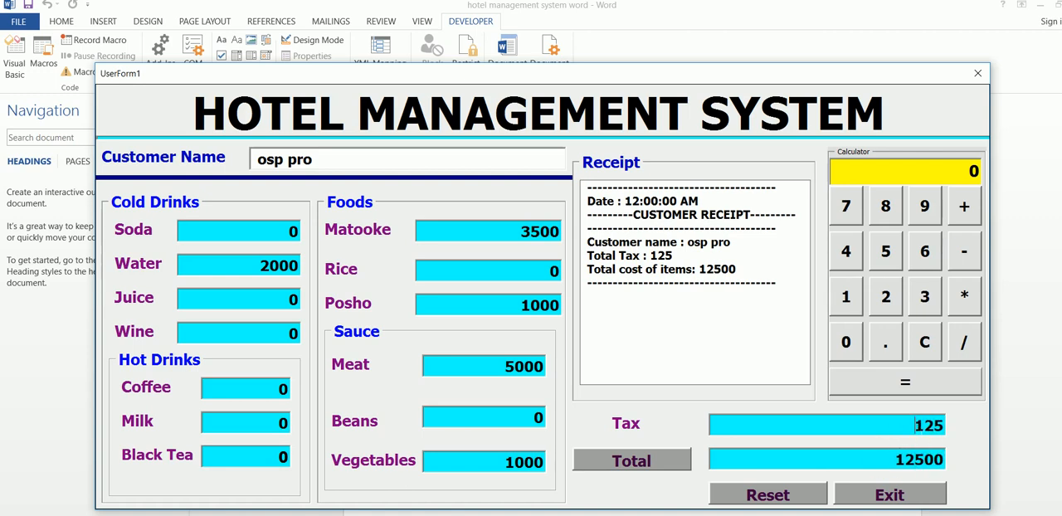
mouse_move(629, 411)
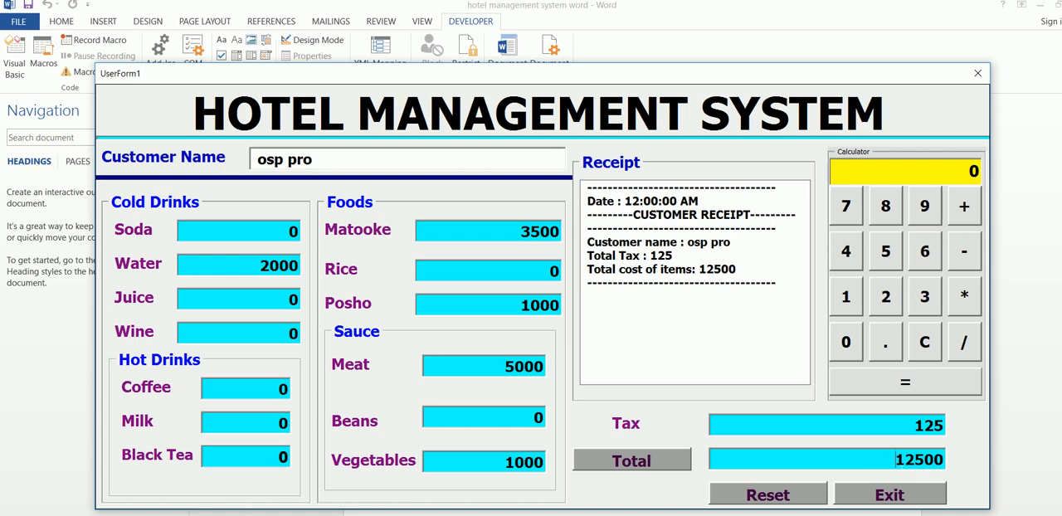
mouse_move(848, 420)
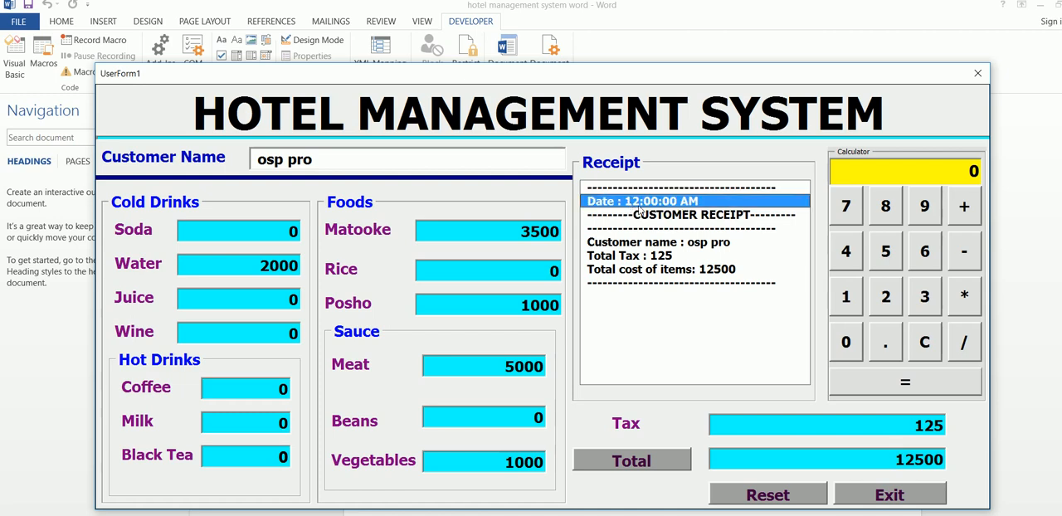
left_click(693, 187)
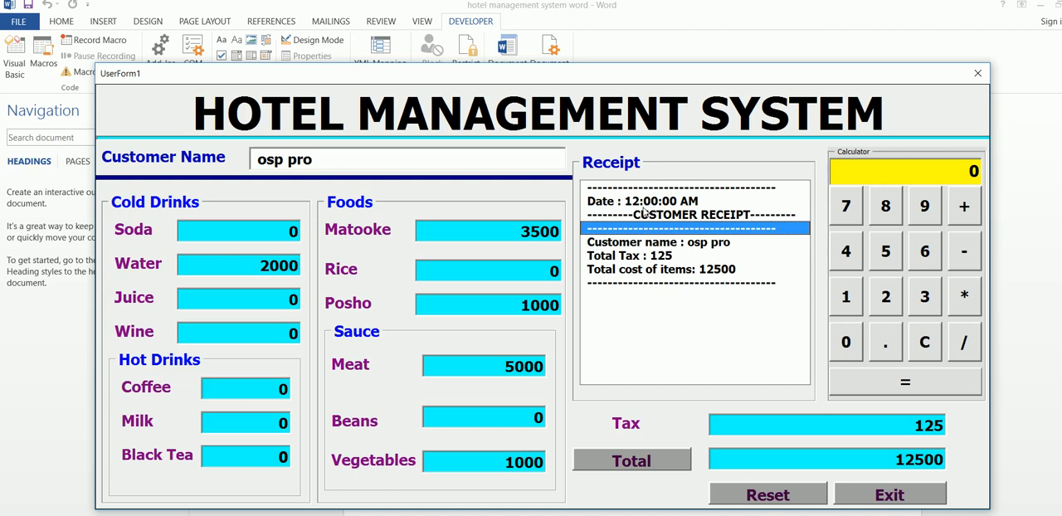
mouse_move(646, 205)
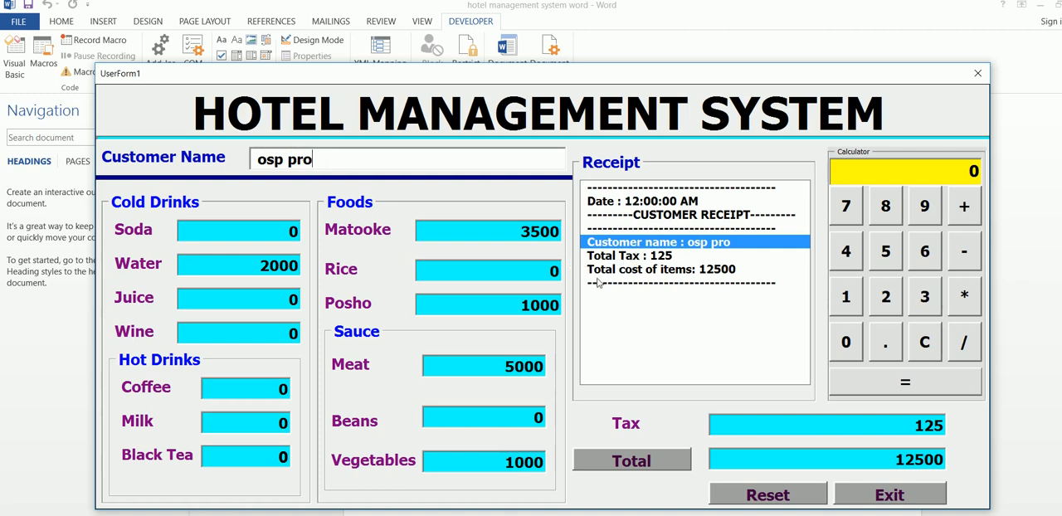
mouse_move(669, 267)
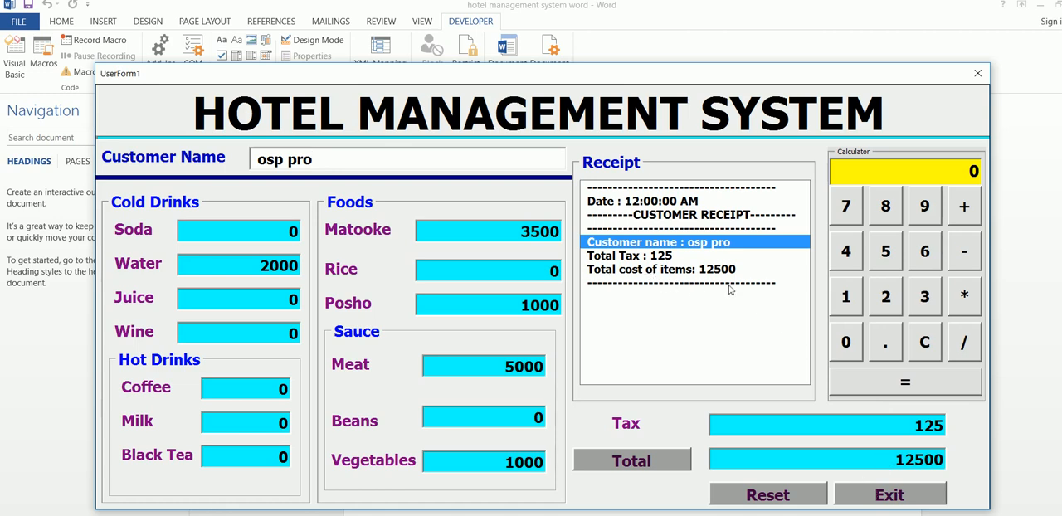
left_click(693, 269)
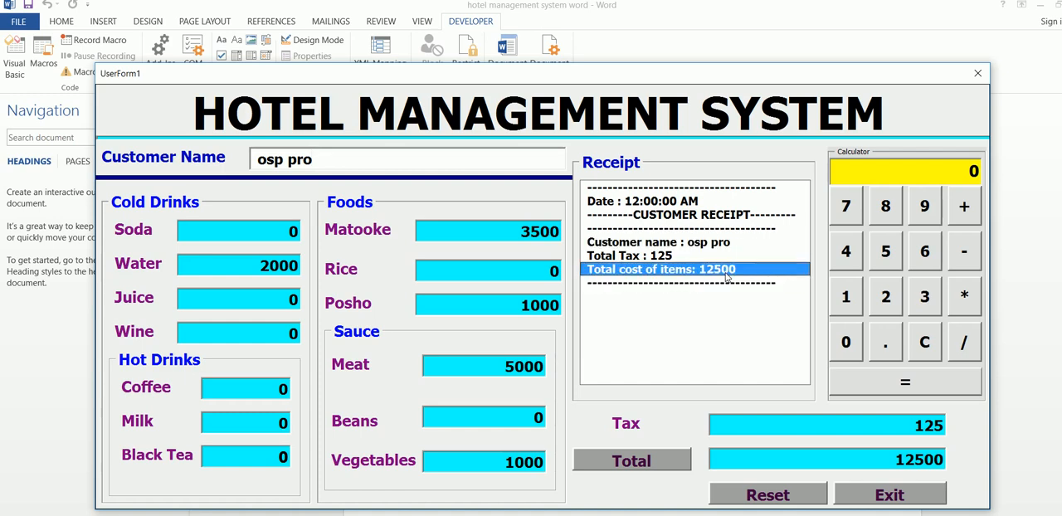
mouse_move(645, 342)
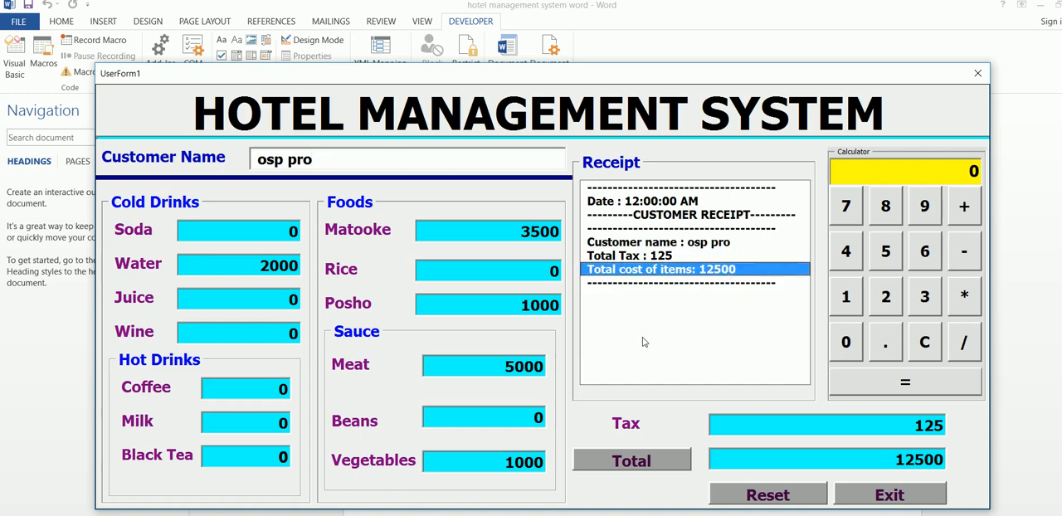
mouse_move(701, 407)
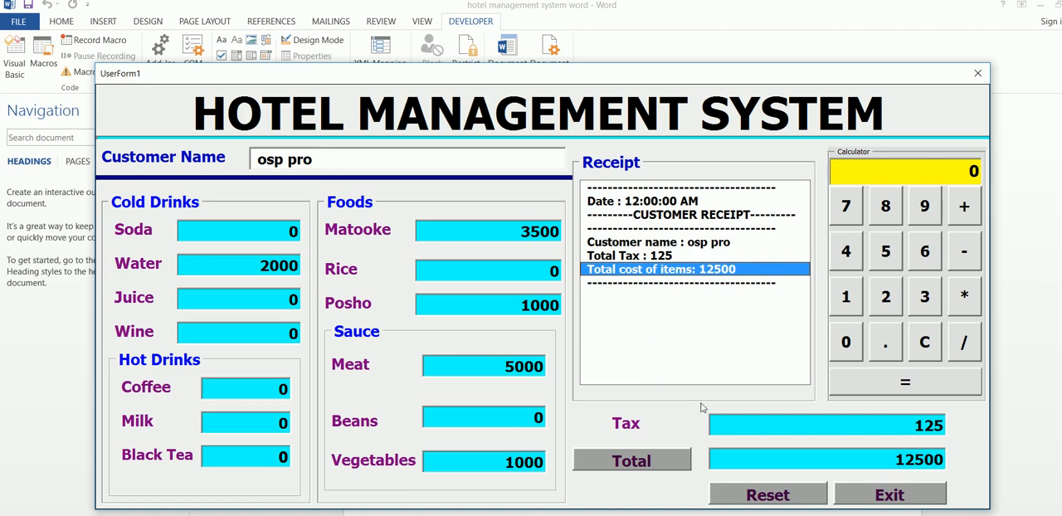
mouse_move(703, 413)
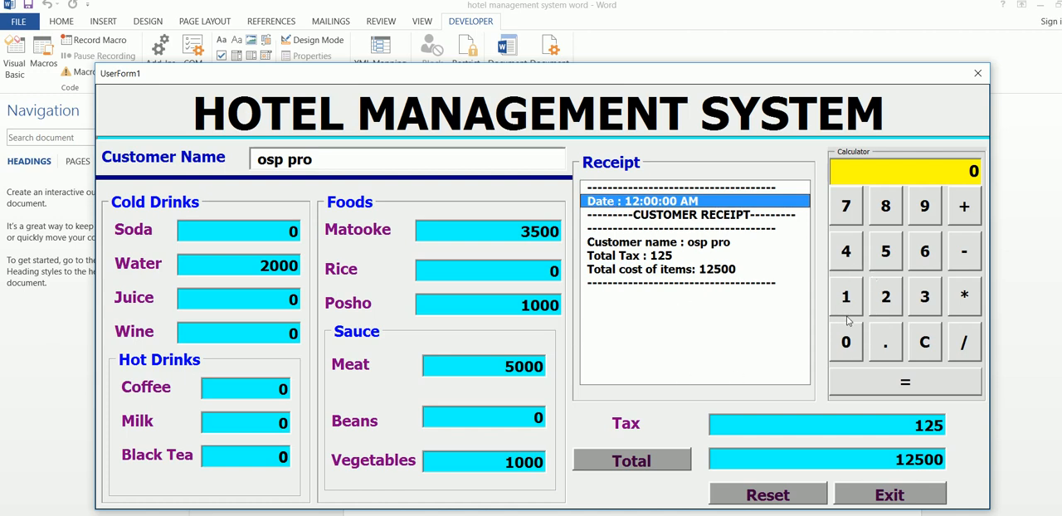
mouse_move(256, 268)
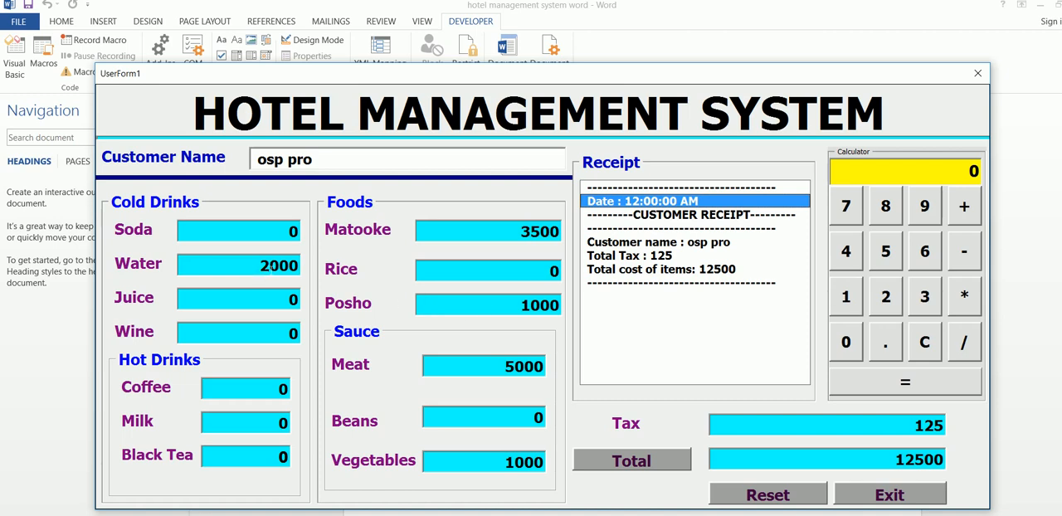
mouse_move(885, 296)
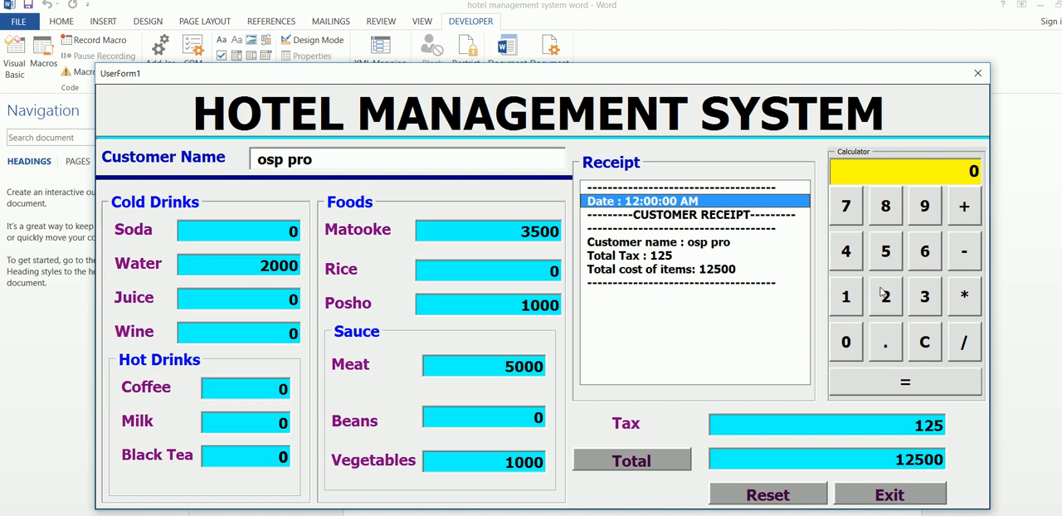
- Add 2000, 35 and 7 on the calculator for a running total of 10500
left_click(845, 341)
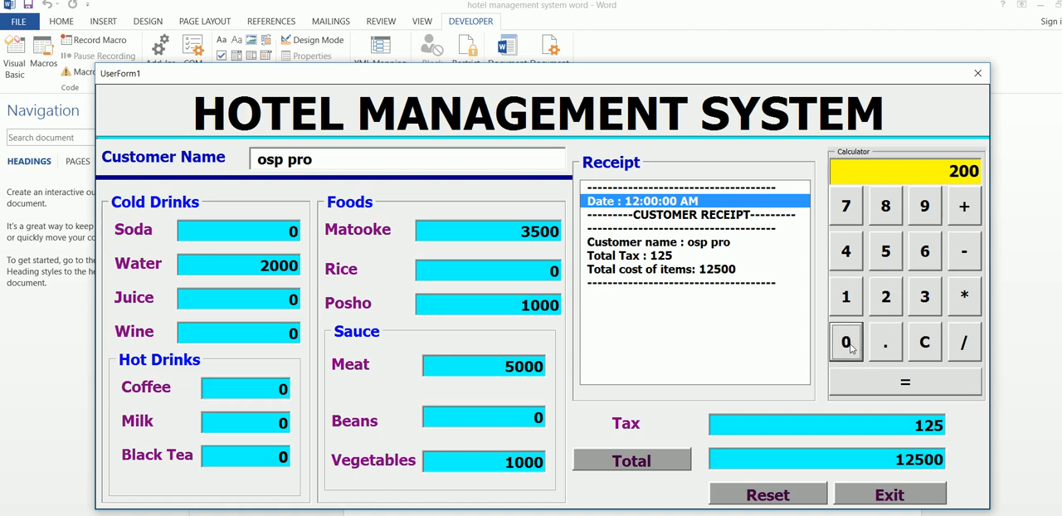
left_click(846, 341)
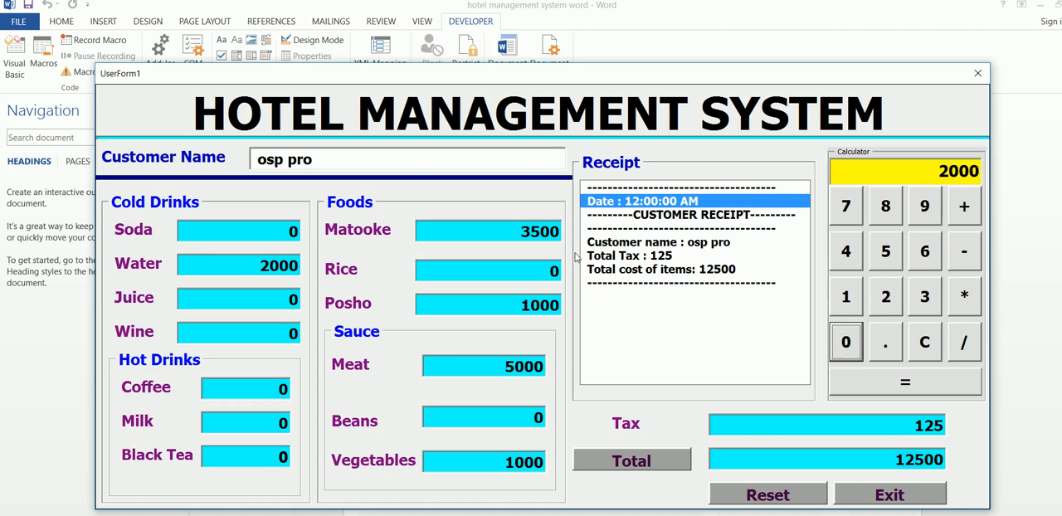
mouse_move(955, 238)
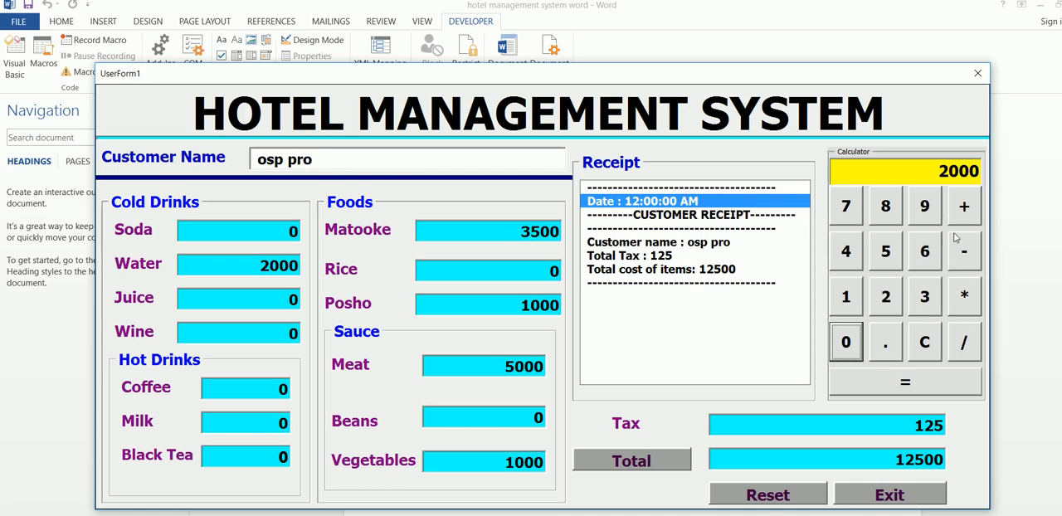
left_click(924, 296)
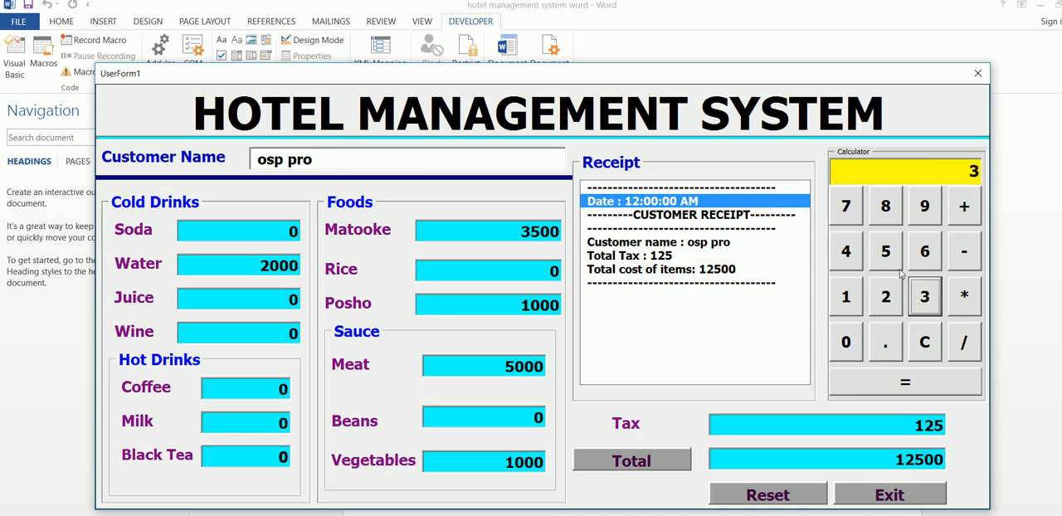
left_click(884, 250)
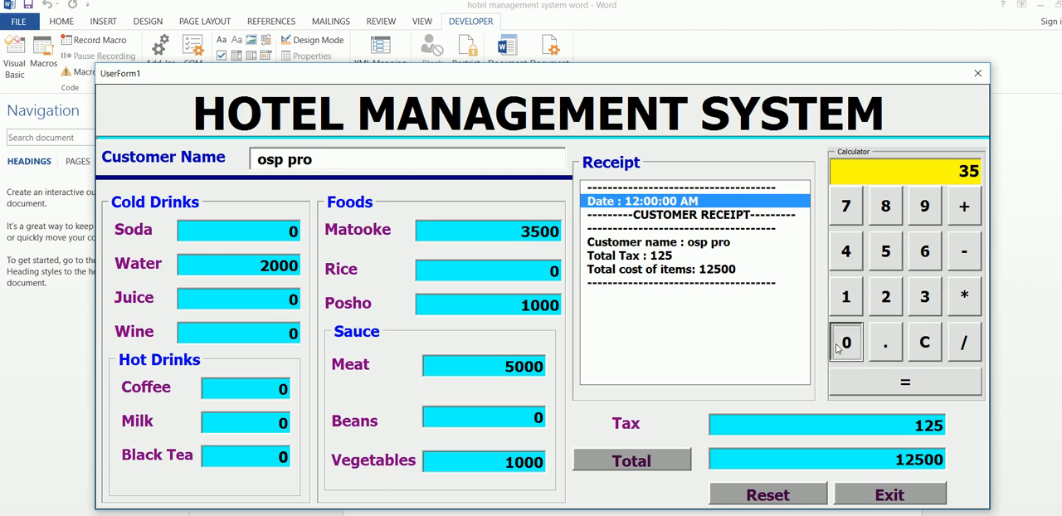
left_click(963, 206)
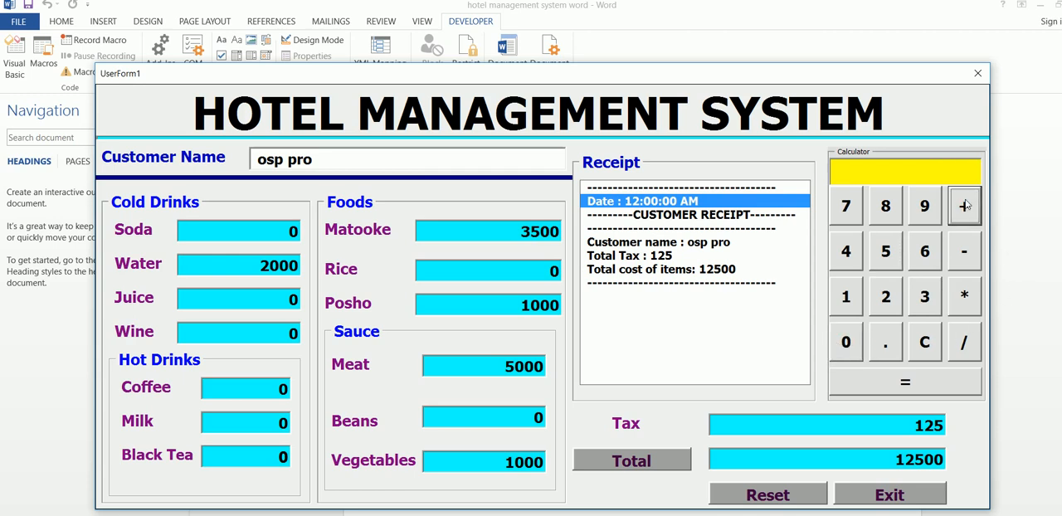
mouse_move(871, 289)
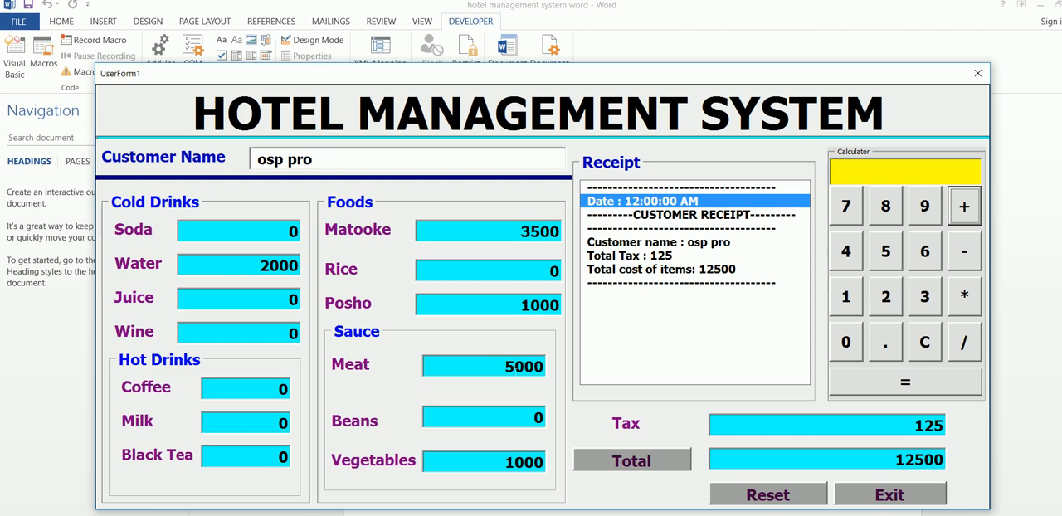
left_click(845, 204)
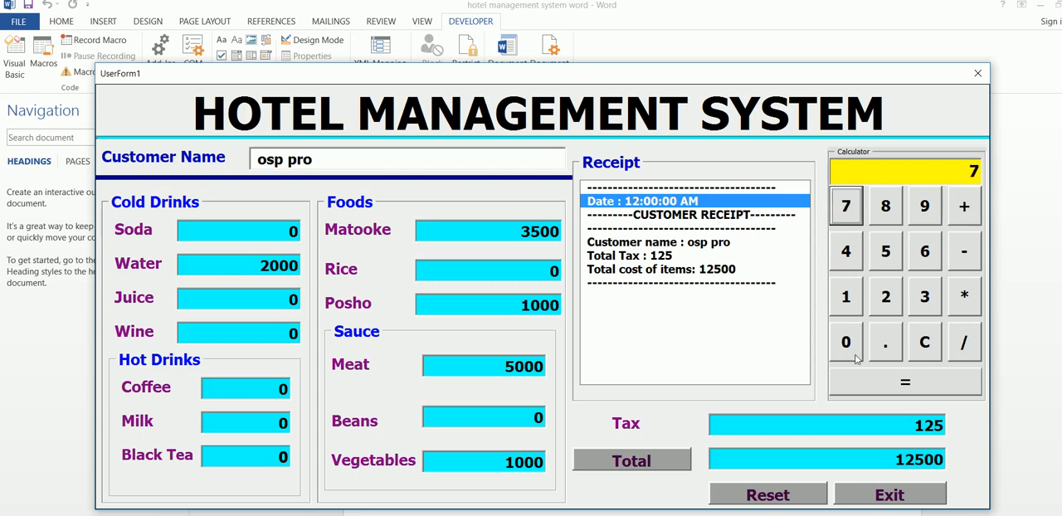
left_click(845, 342)
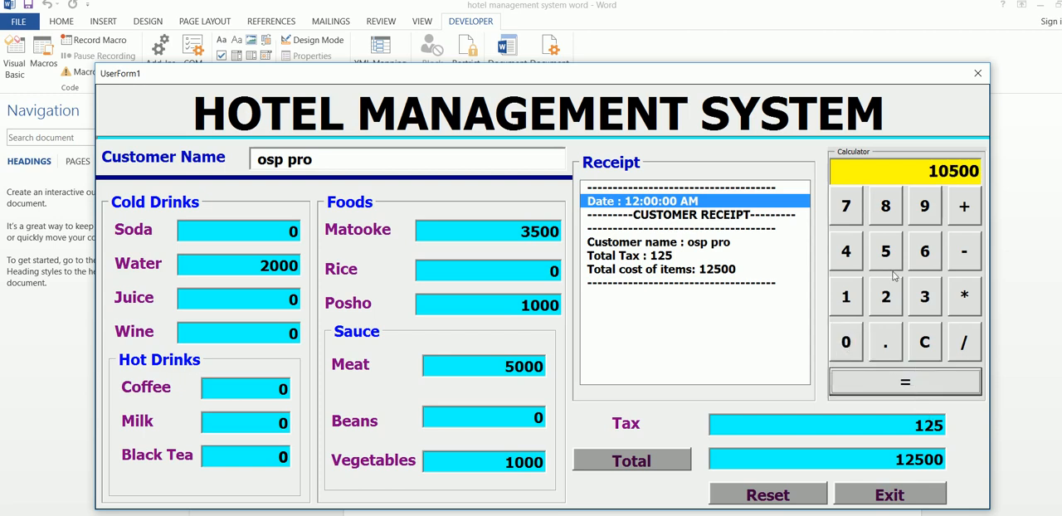
- Clear the calculator, then add 5000 and another amount to show 5500
left_click(925, 341)
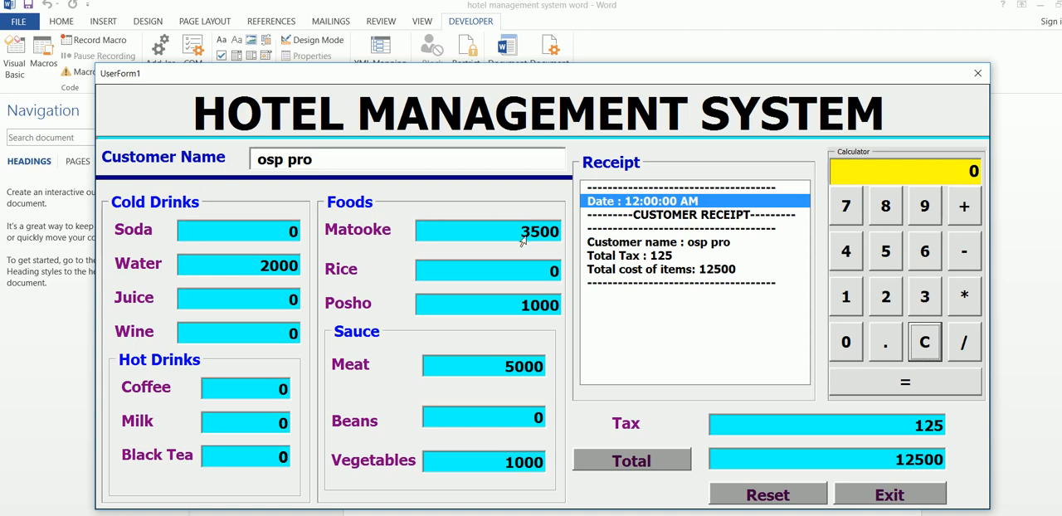
mouse_move(523, 240)
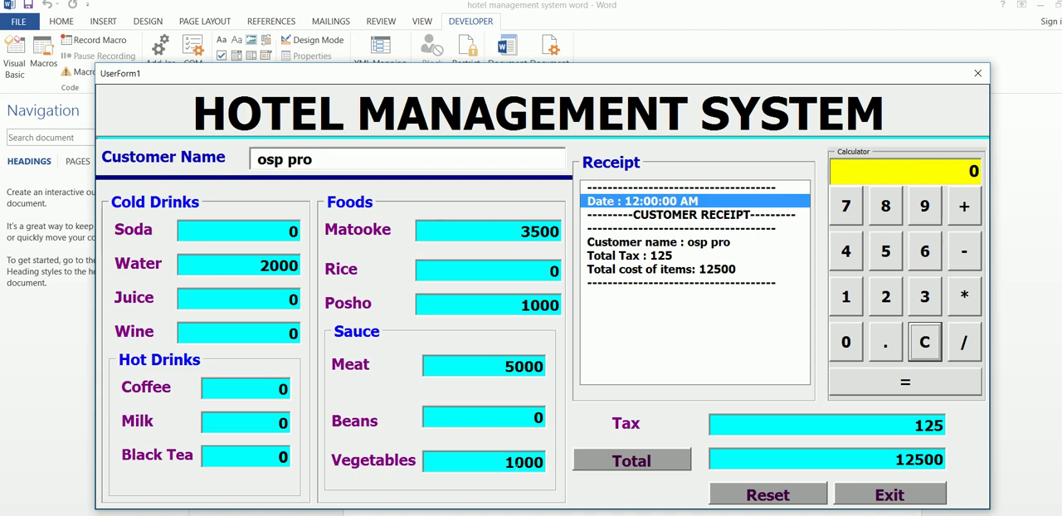
left_click(846, 341)
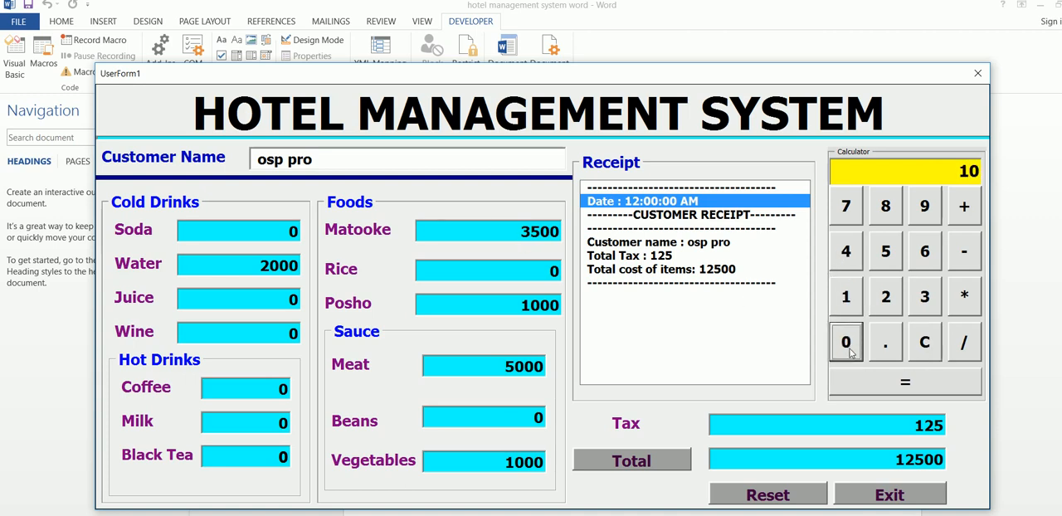
left_click(846, 341)
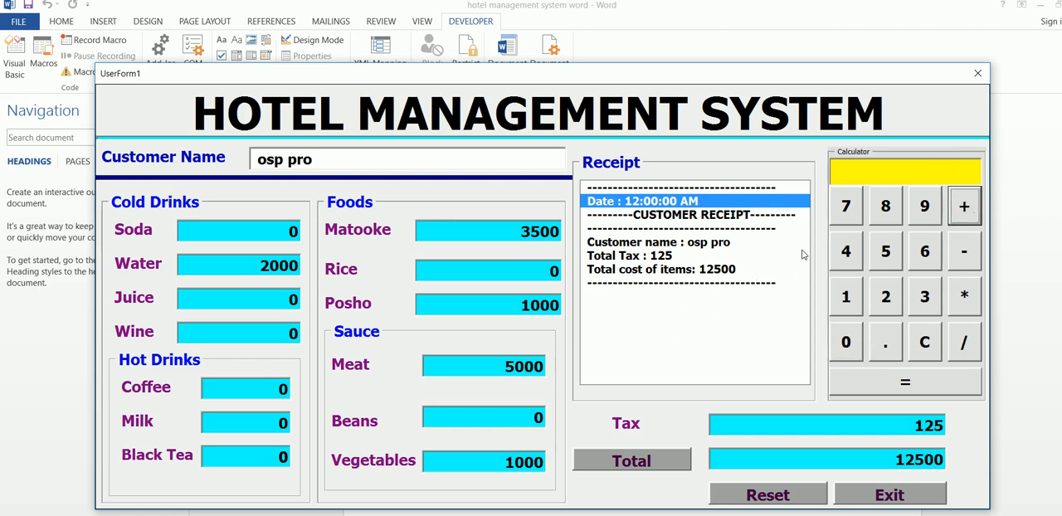
left_click(846, 341)
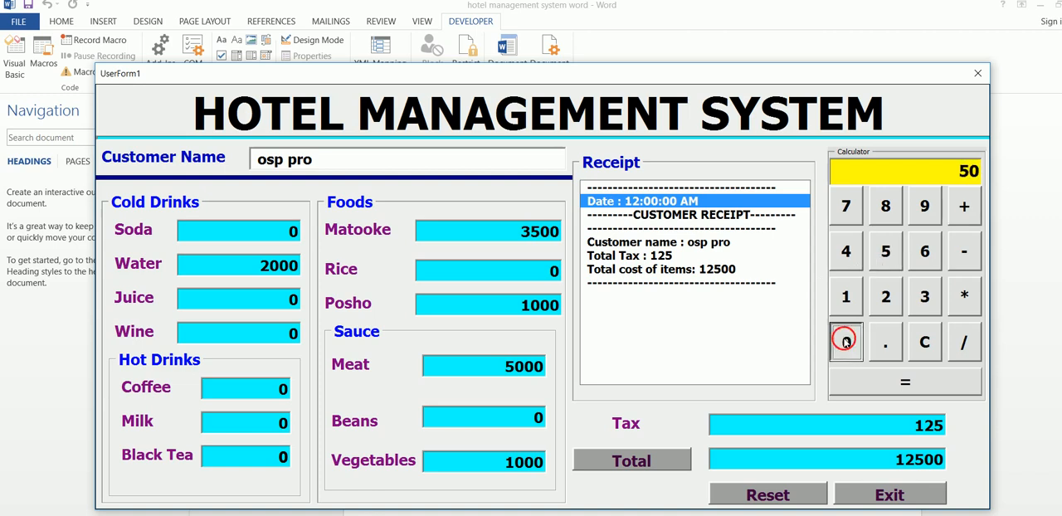
left_click(845, 341)
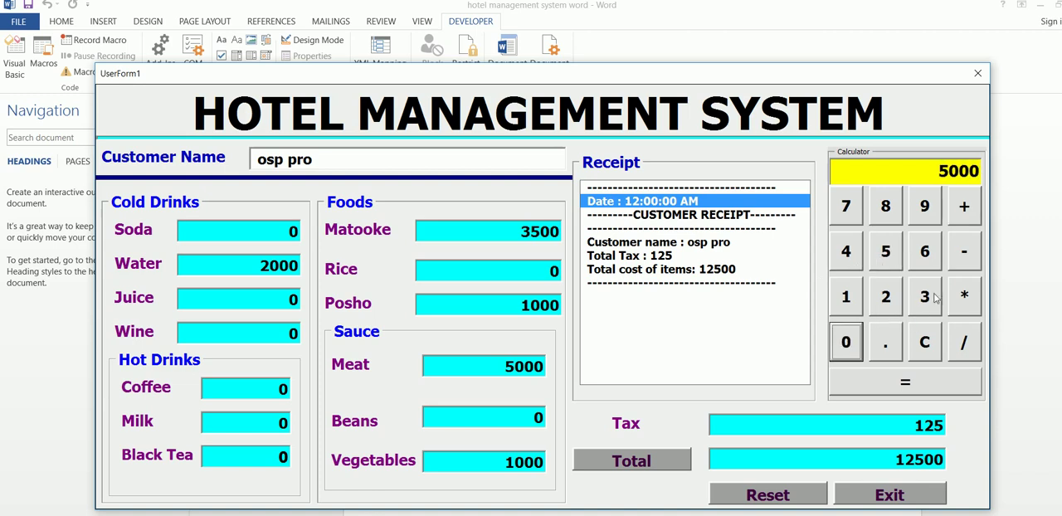
left_click(964, 206)
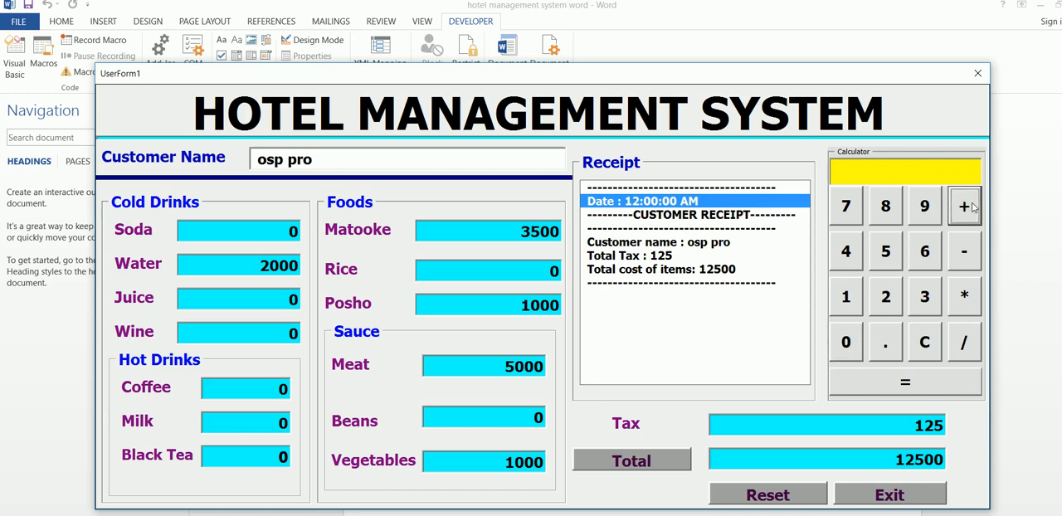
mouse_move(856, 317)
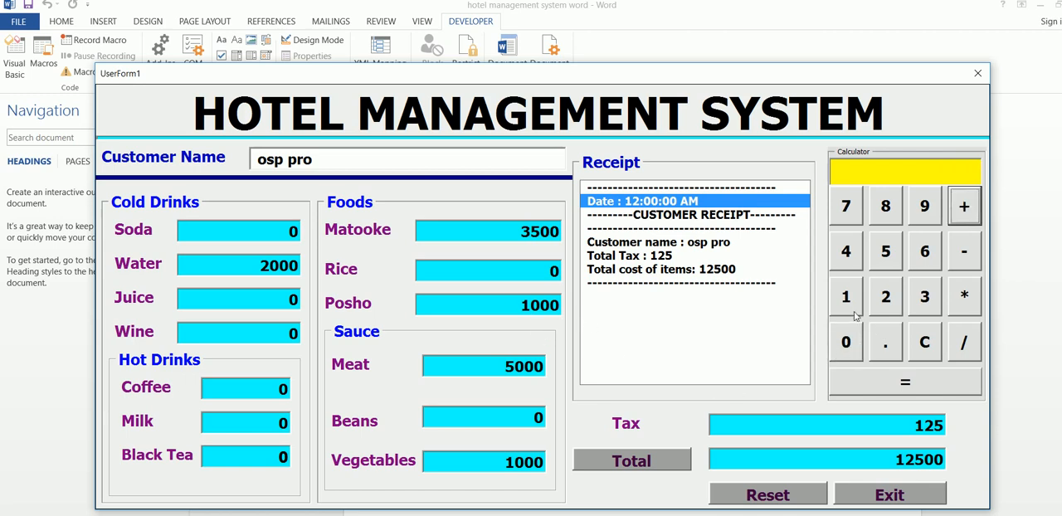
left_click(846, 341)
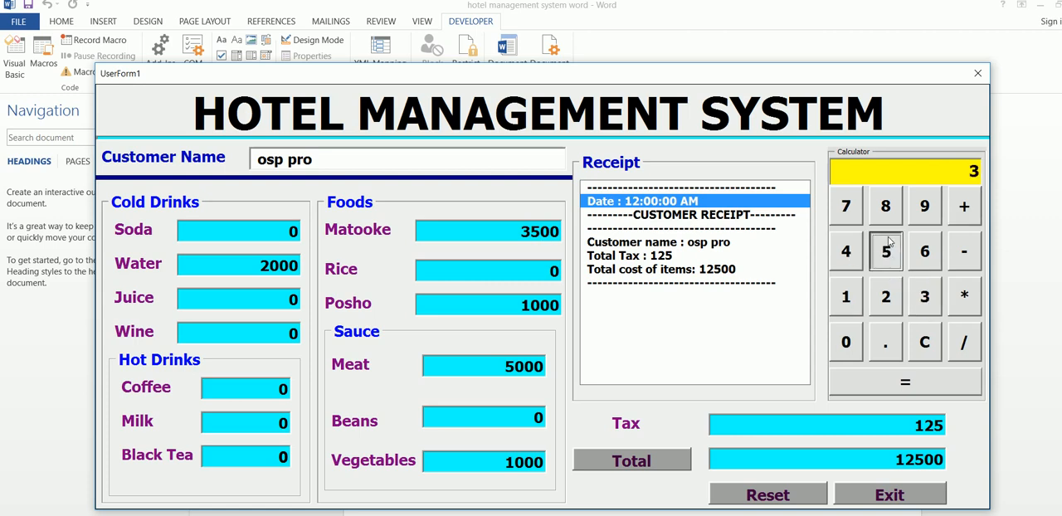
left_click(845, 341)
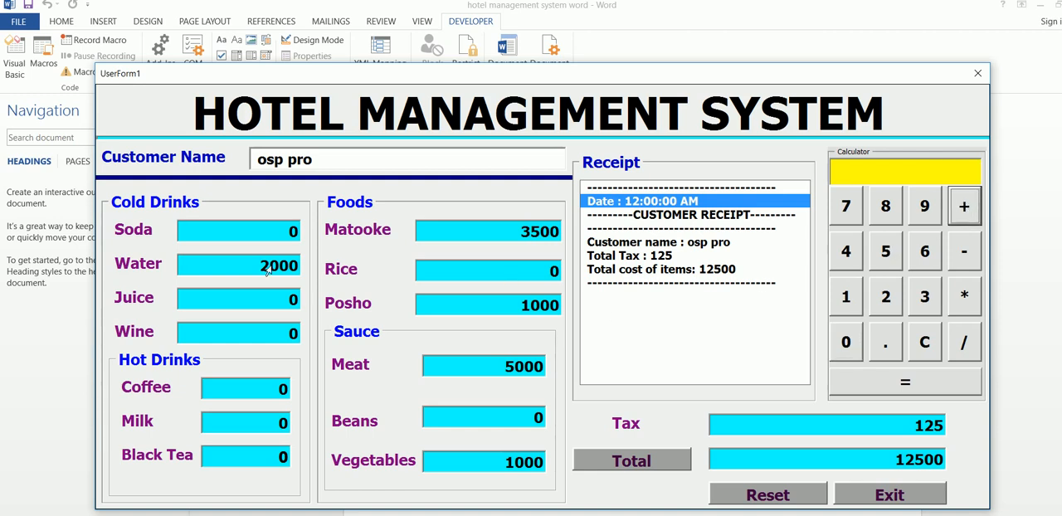
left_click(884, 296)
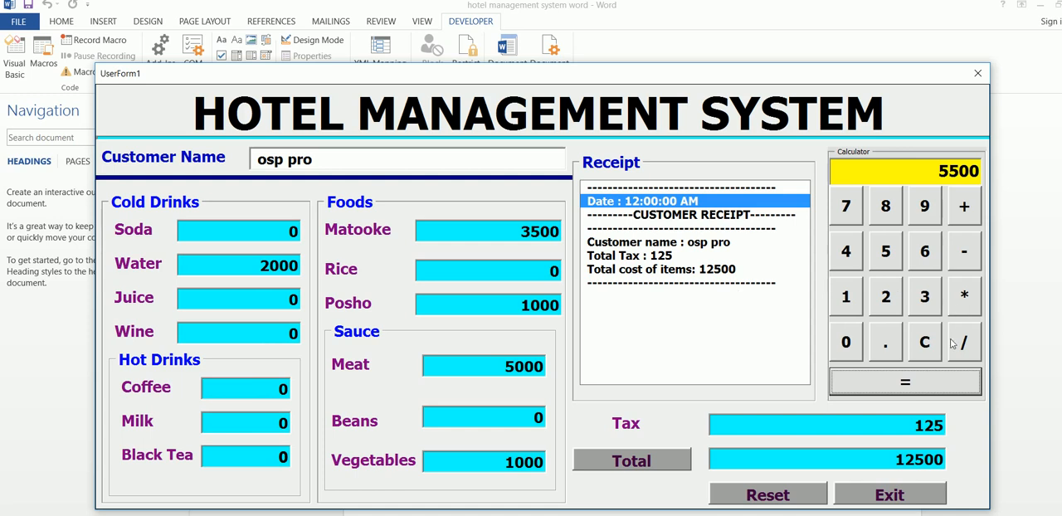
- Divide 12500 by 100 on the calculator to get 125, then clear it to 0
left_click(924, 341)
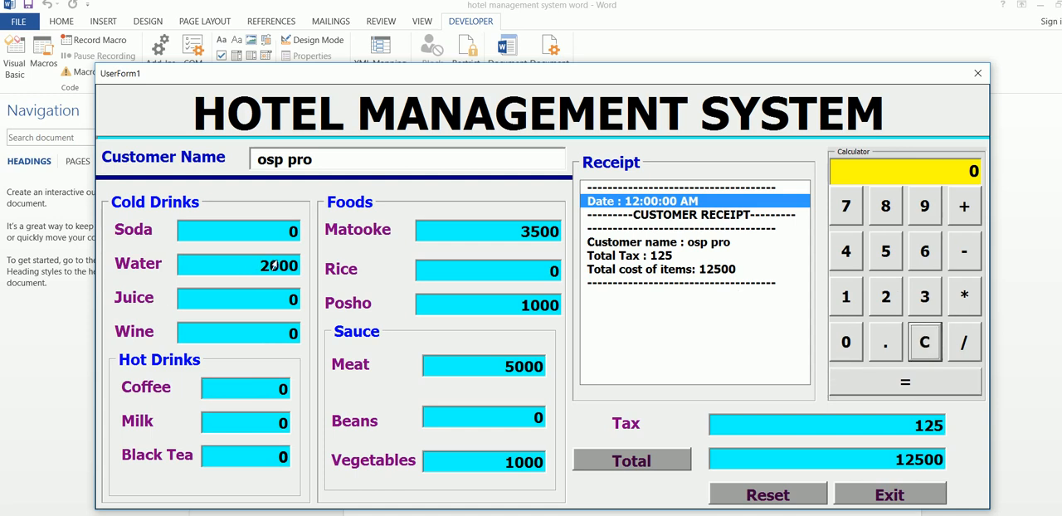
mouse_move(884, 297)
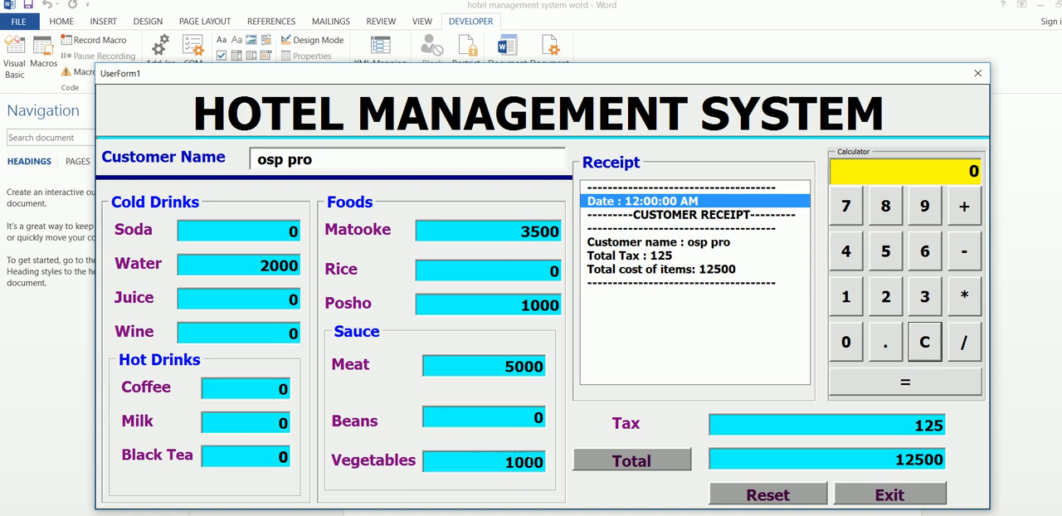
mouse_move(489, 463)
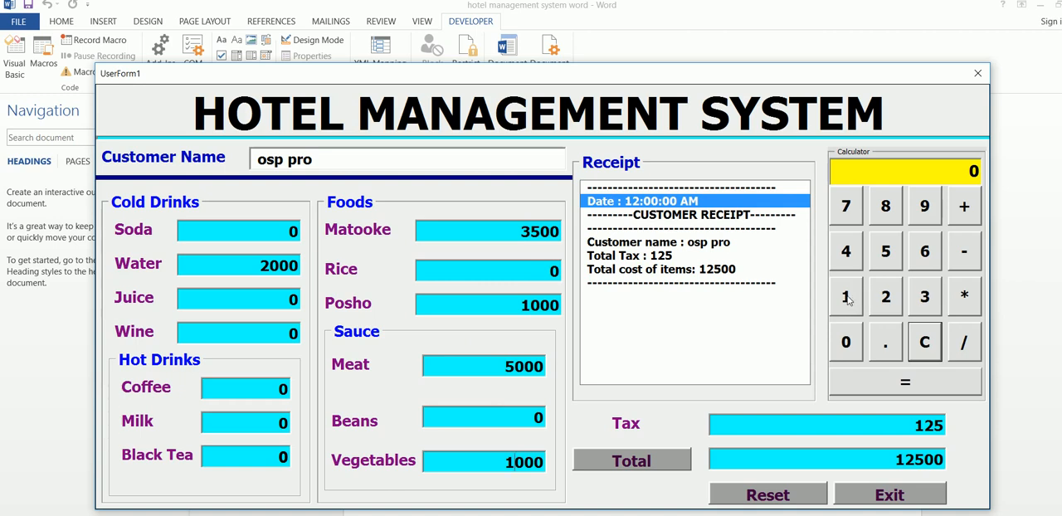
left_click(885, 250)
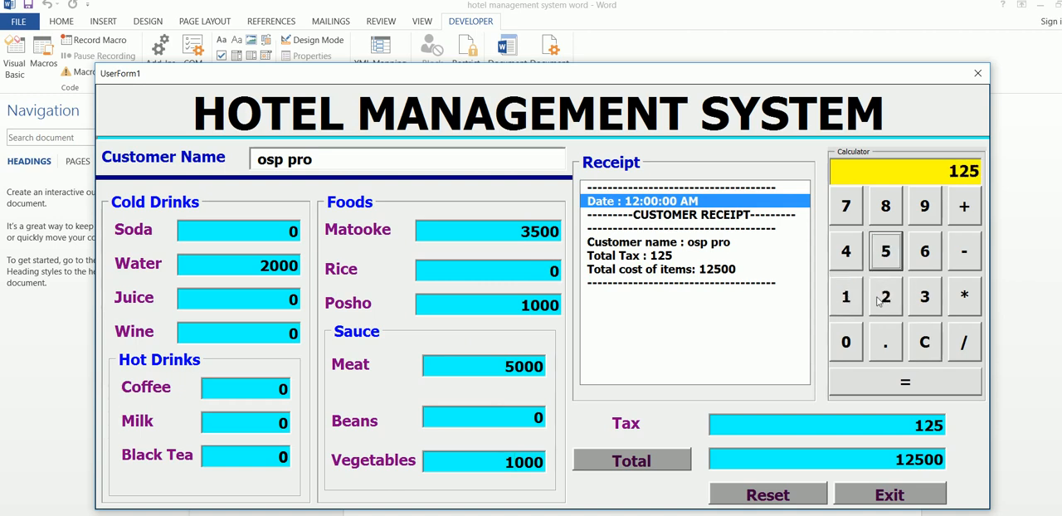
left_click(846, 342)
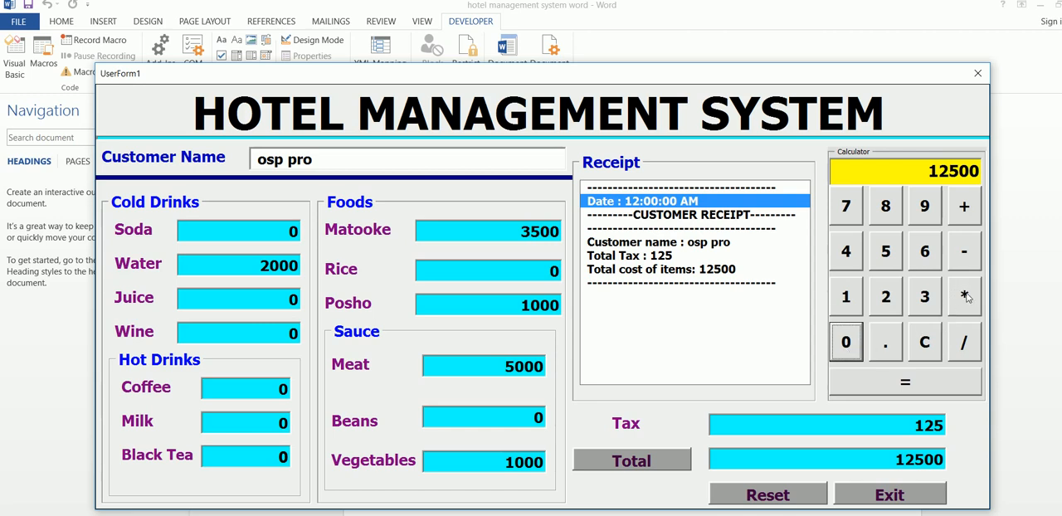
left_click(846, 297)
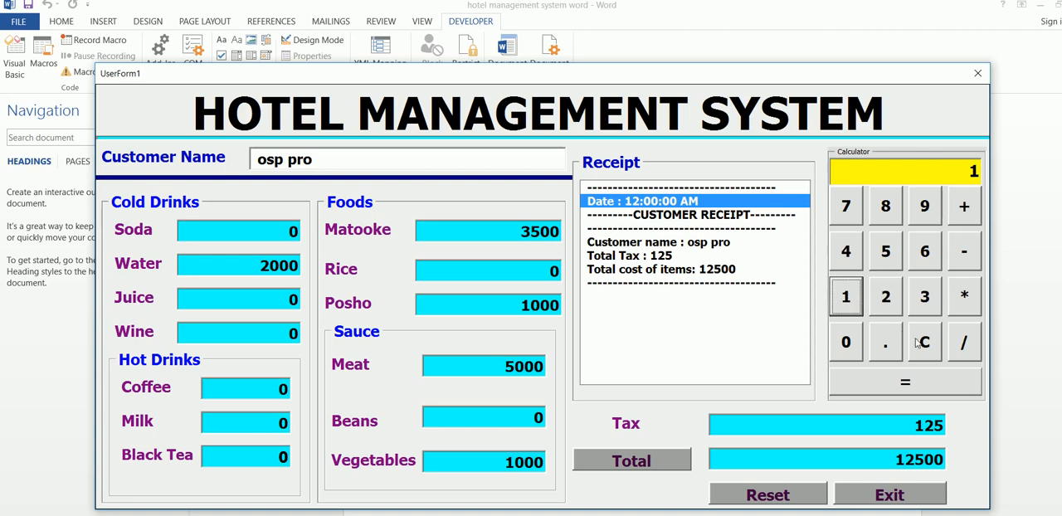
left_click(905, 382)
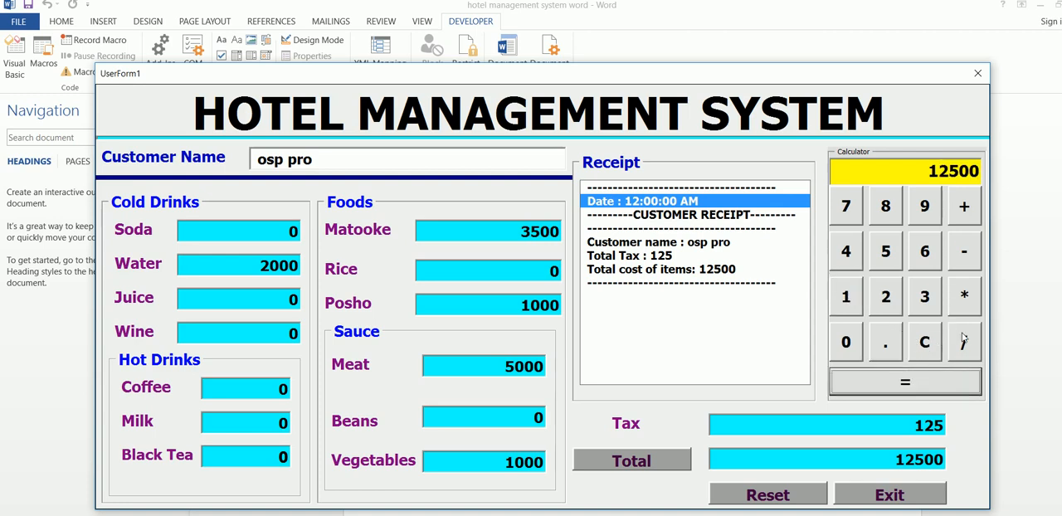
left_click(845, 341)
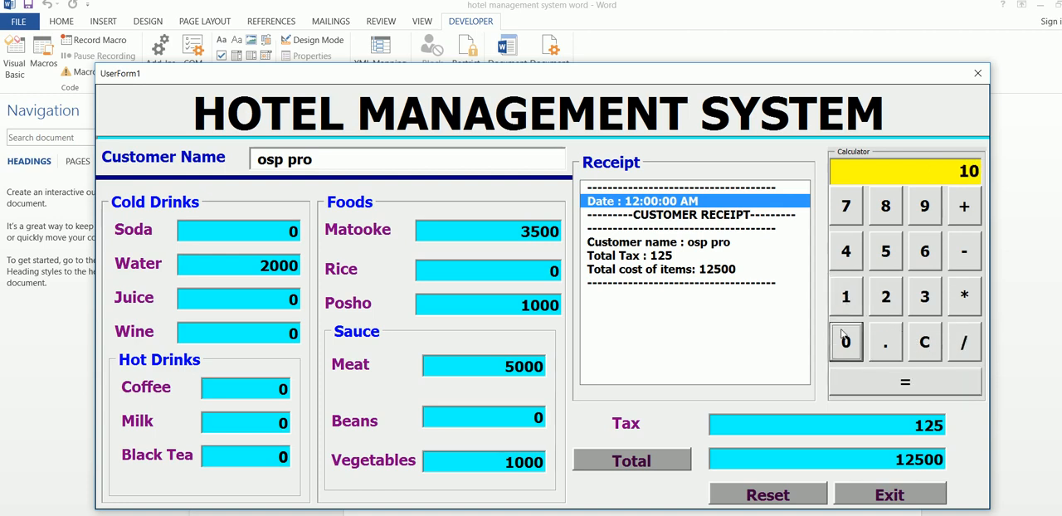
left_click(846, 341)
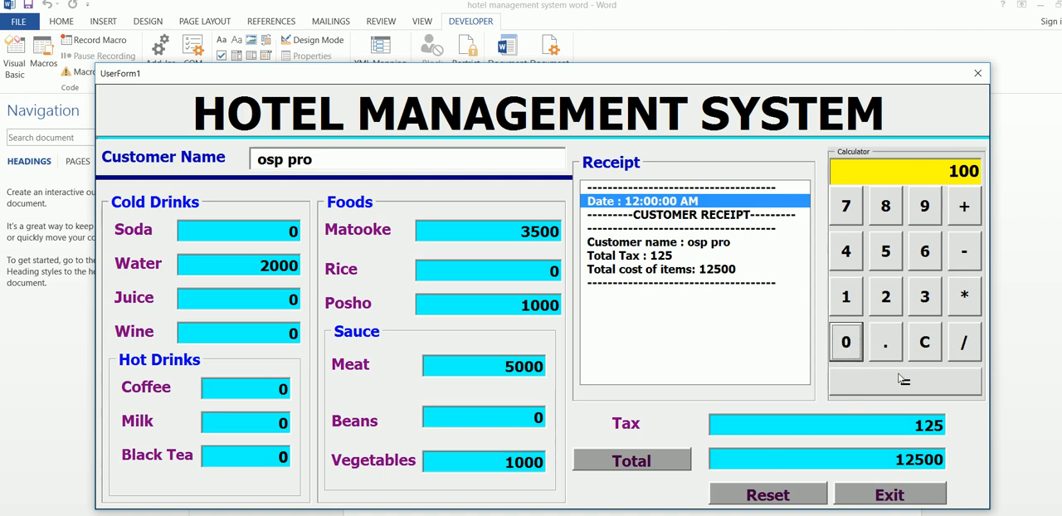
left_click(904, 381)
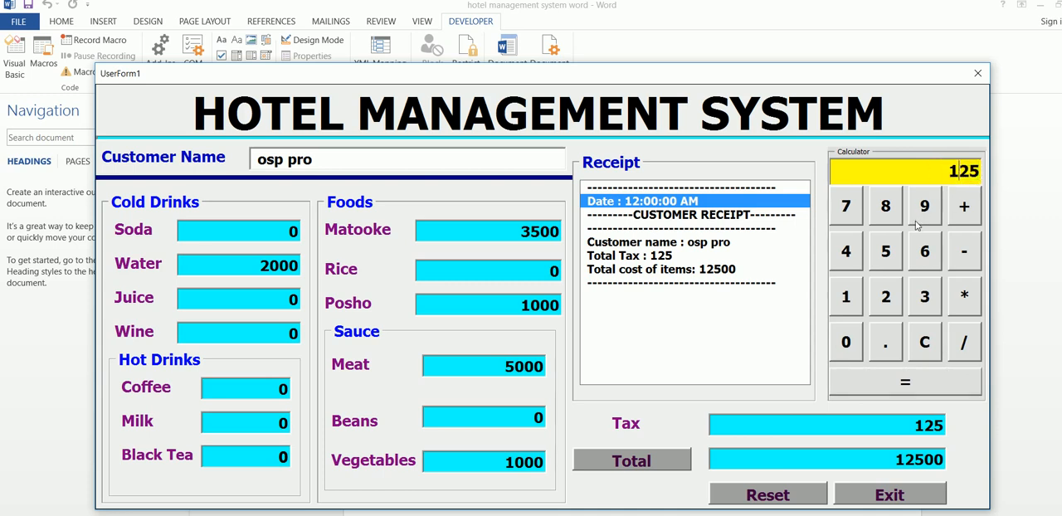
mouse_move(873, 293)
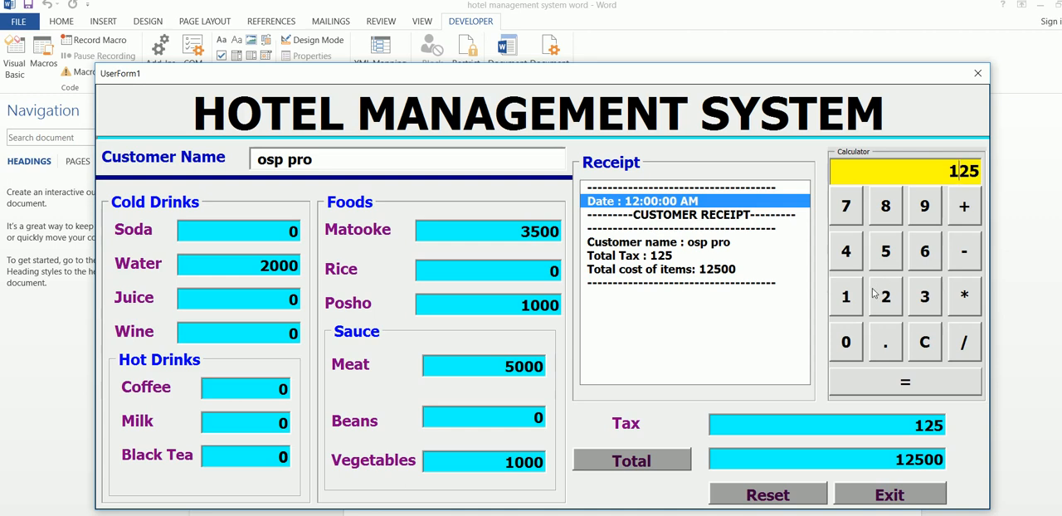
mouse_move(951, 310)
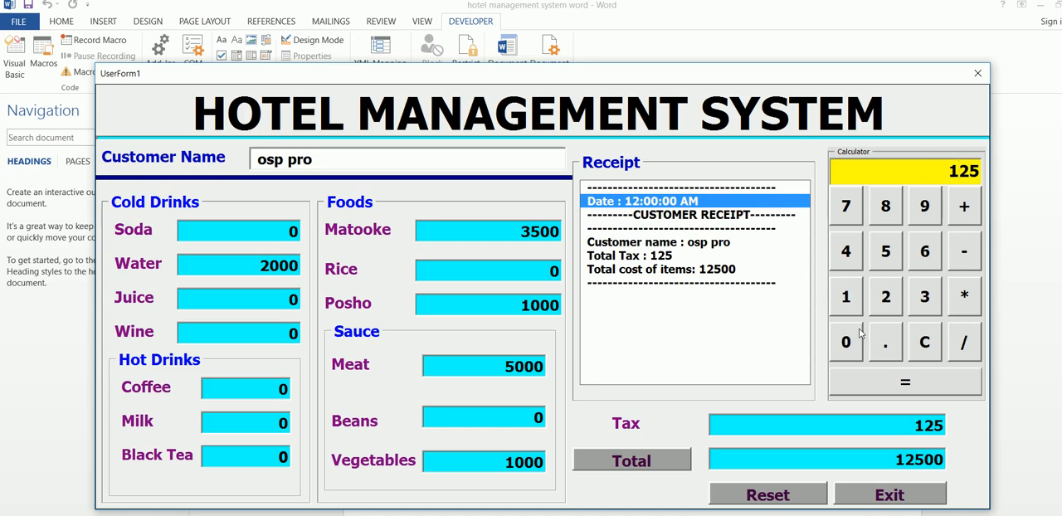
mouse_move(857, 305)
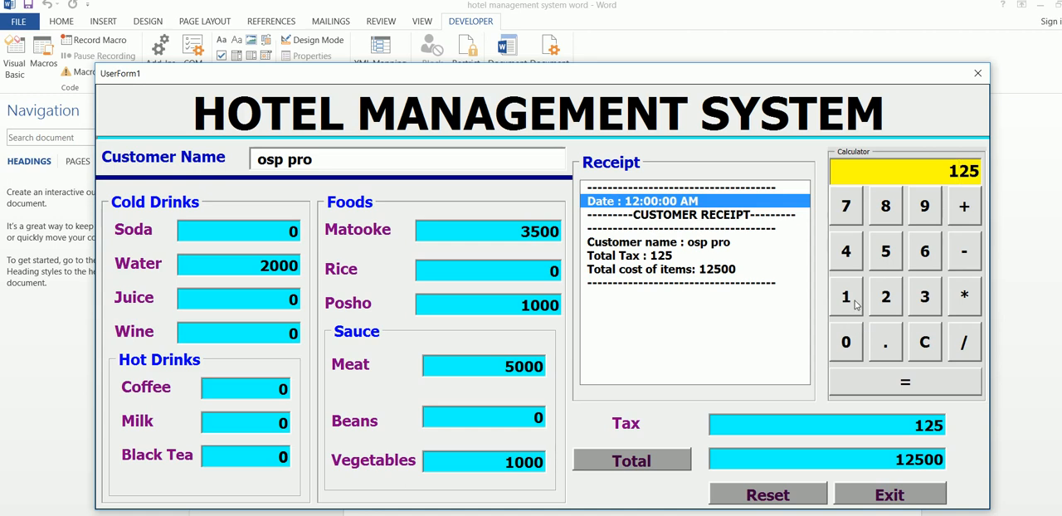
left_click(924, 342)
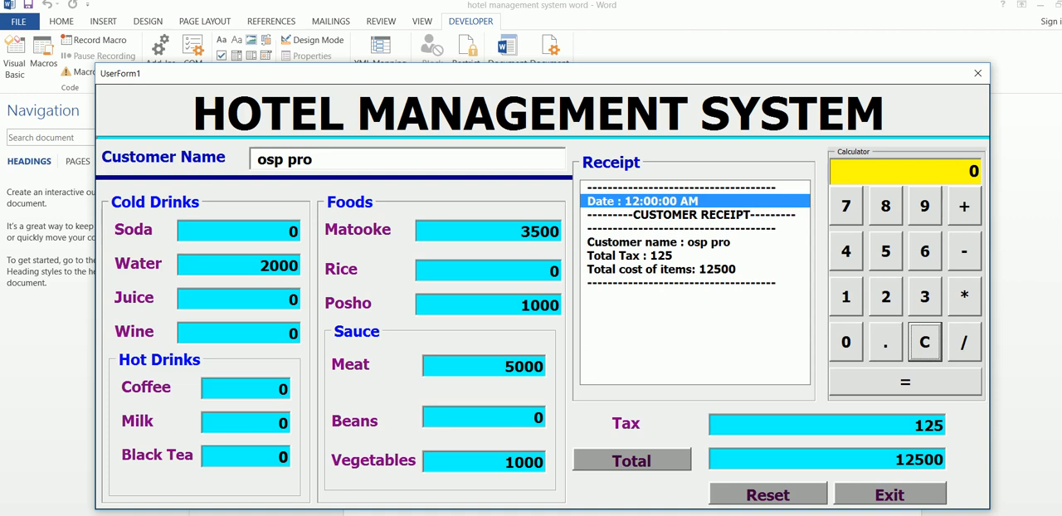
mouse_move(700, 404)
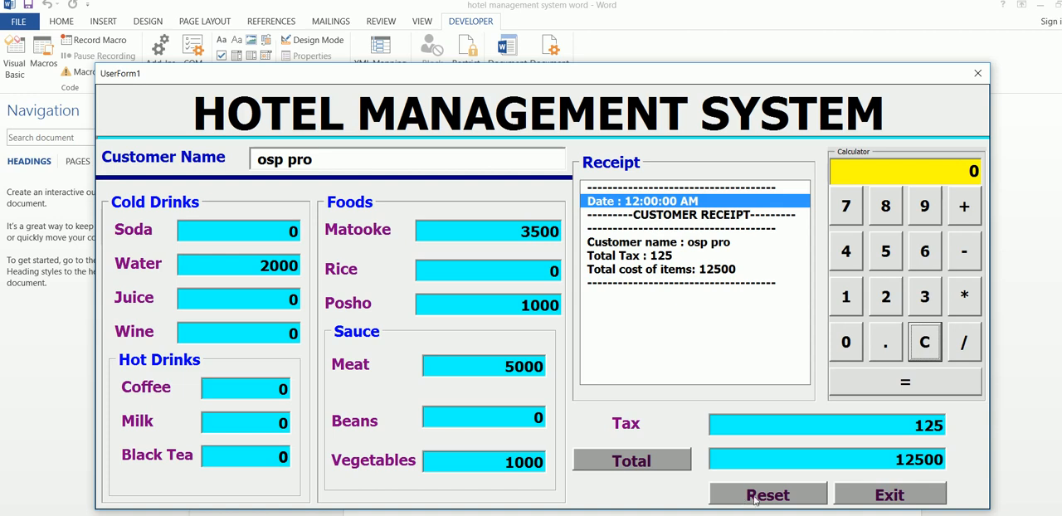
left_click(767, 494)
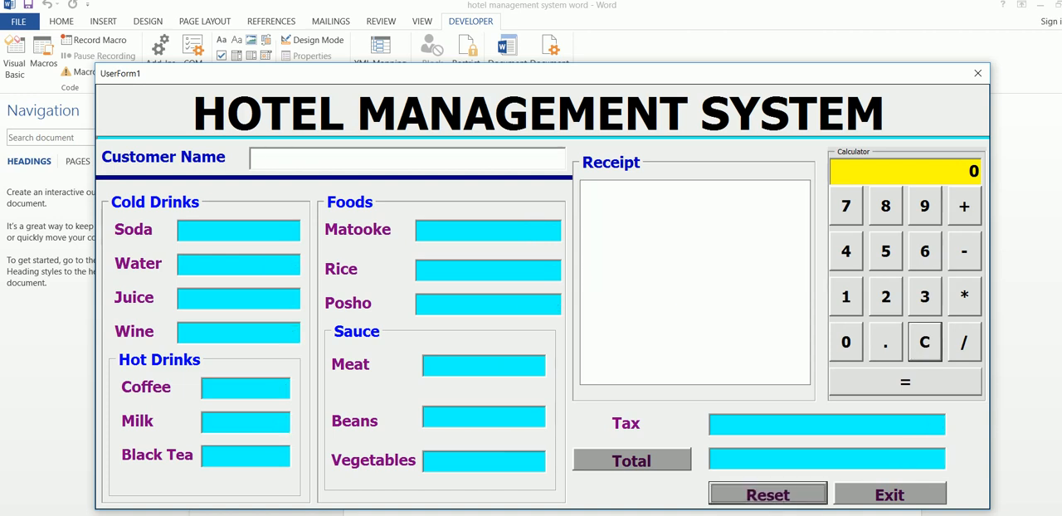
left_click(407, 158)
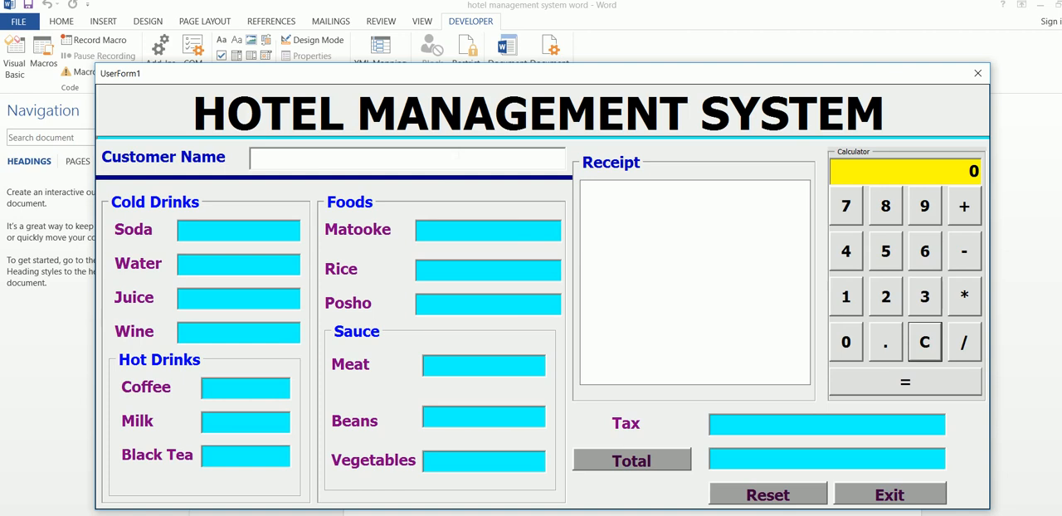
type("michael")
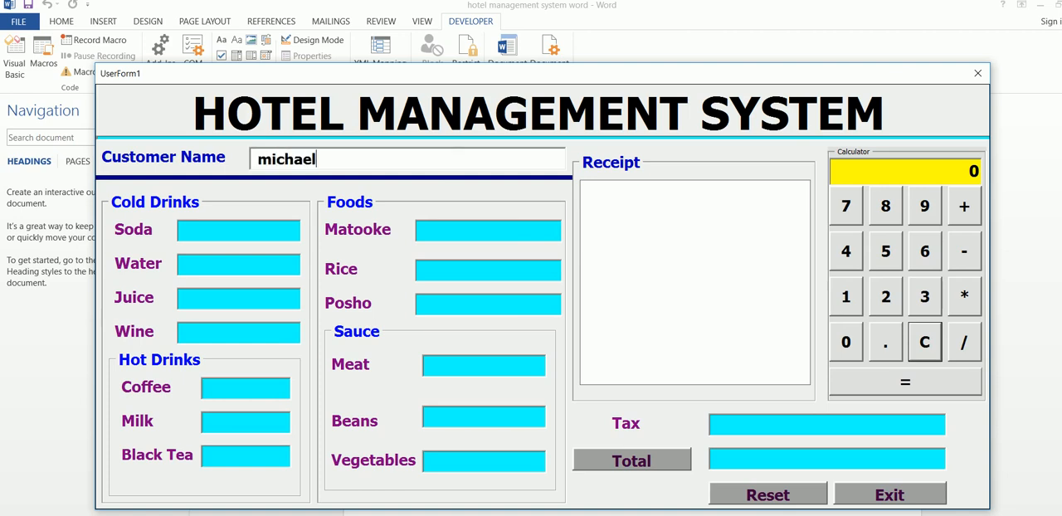
type("olowo")
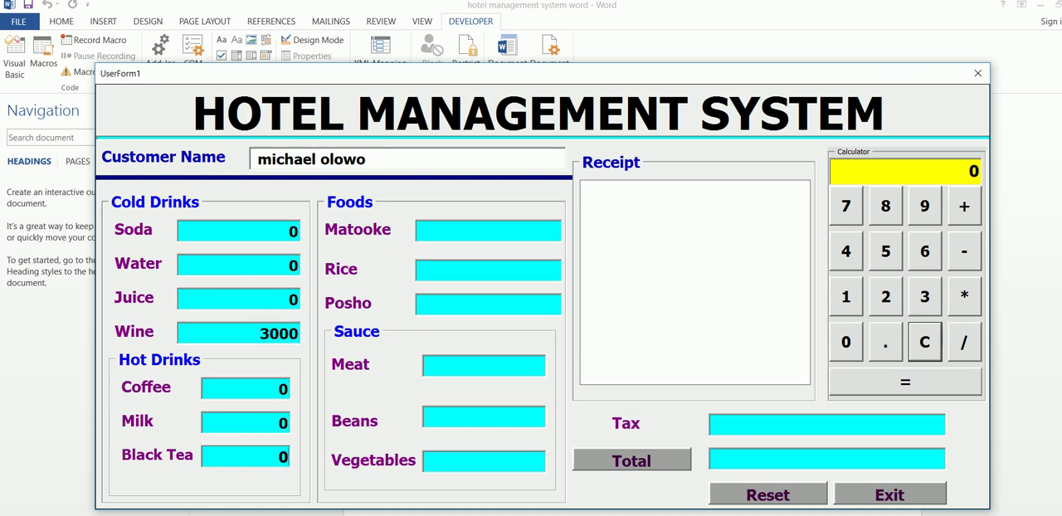
left_click(488, 304)
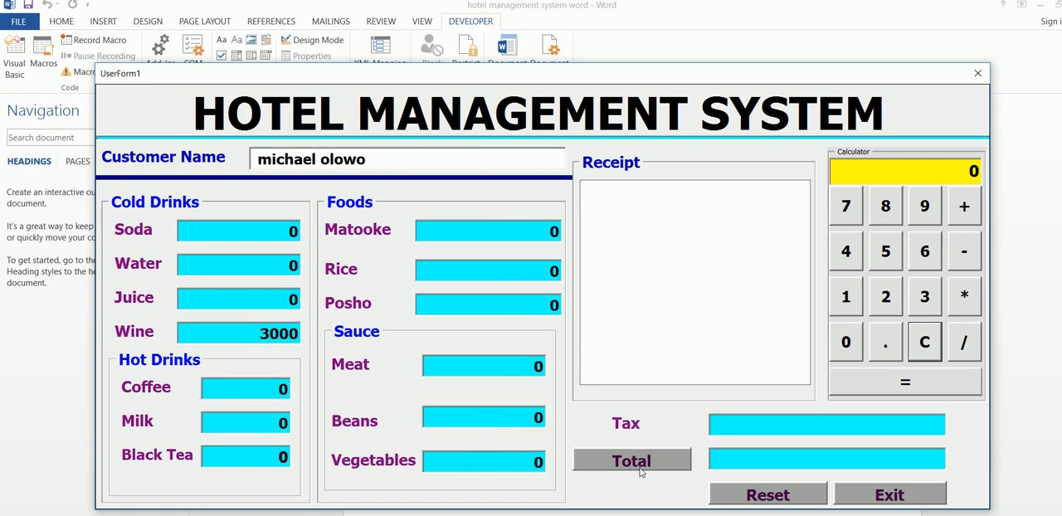
left_click(630, 460)
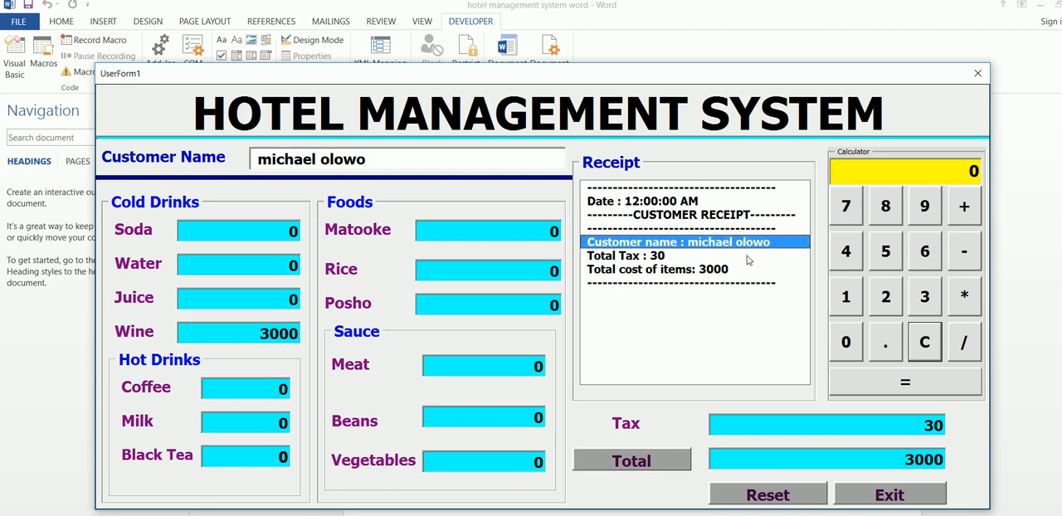
left_click(656, 256)
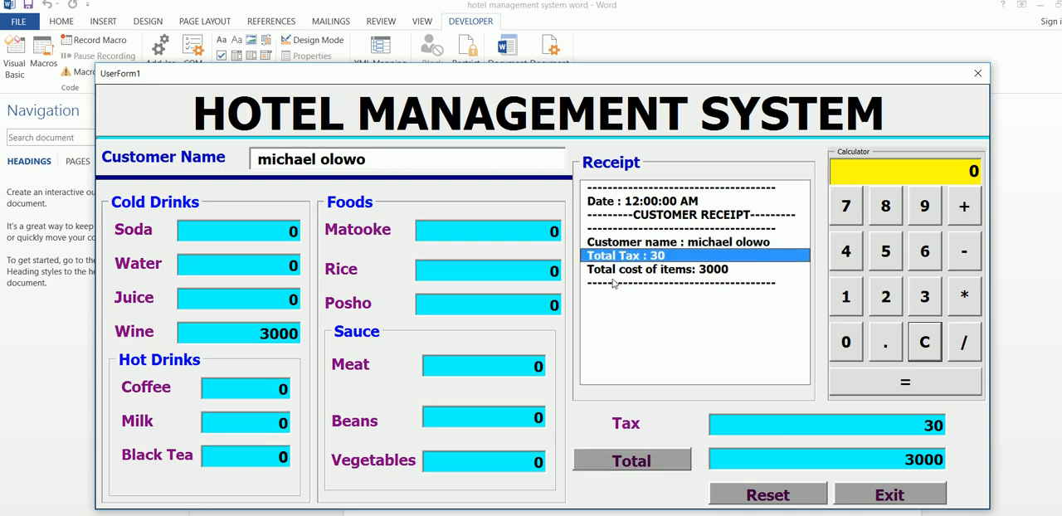
left_click(658, 269)
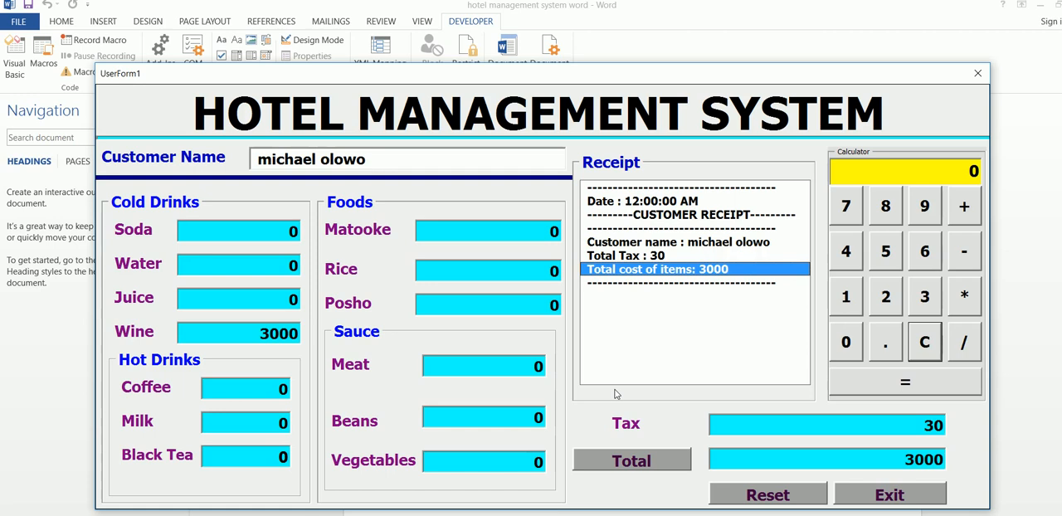
mouse_move(396, 210)
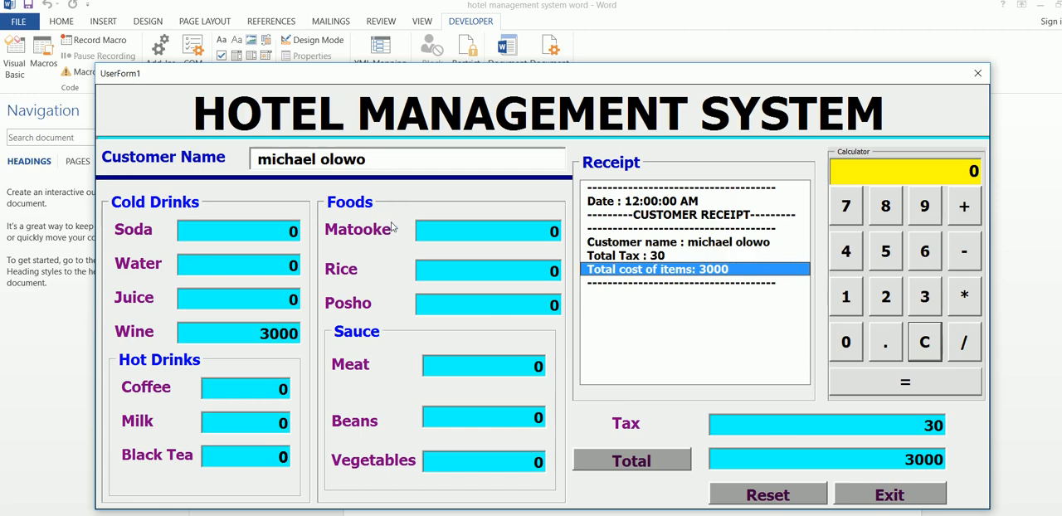
mouse_move(392, 219)
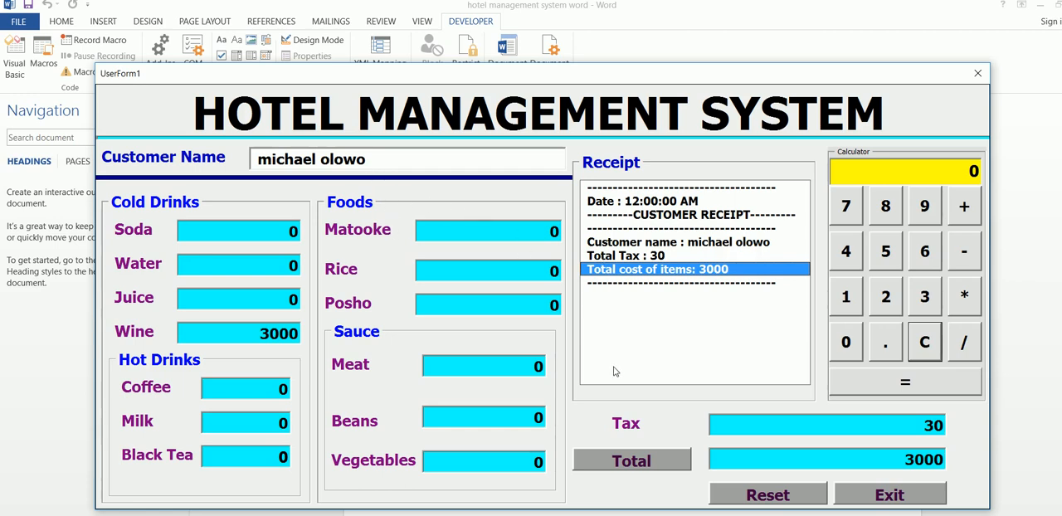
mouse_move(598, 356)
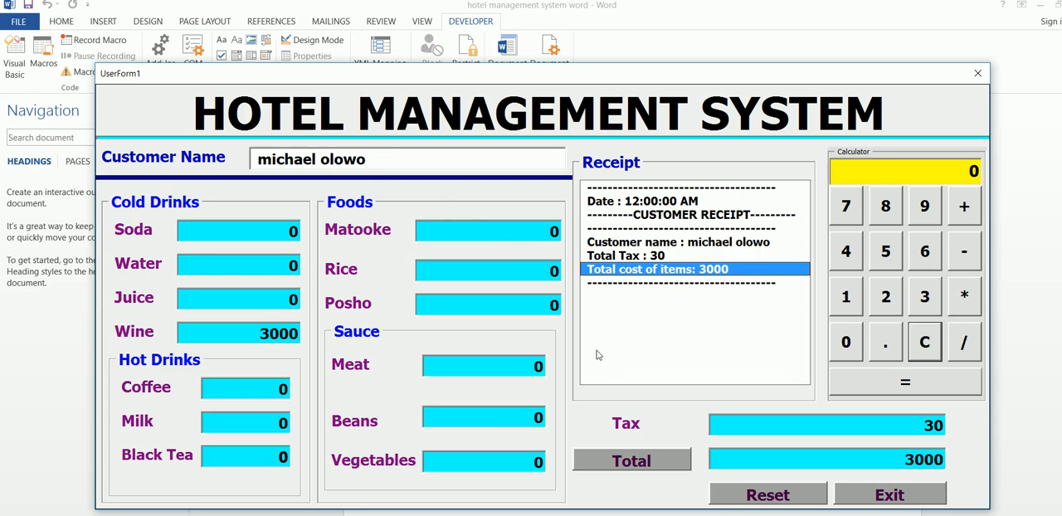
mouse_move(636, 390)
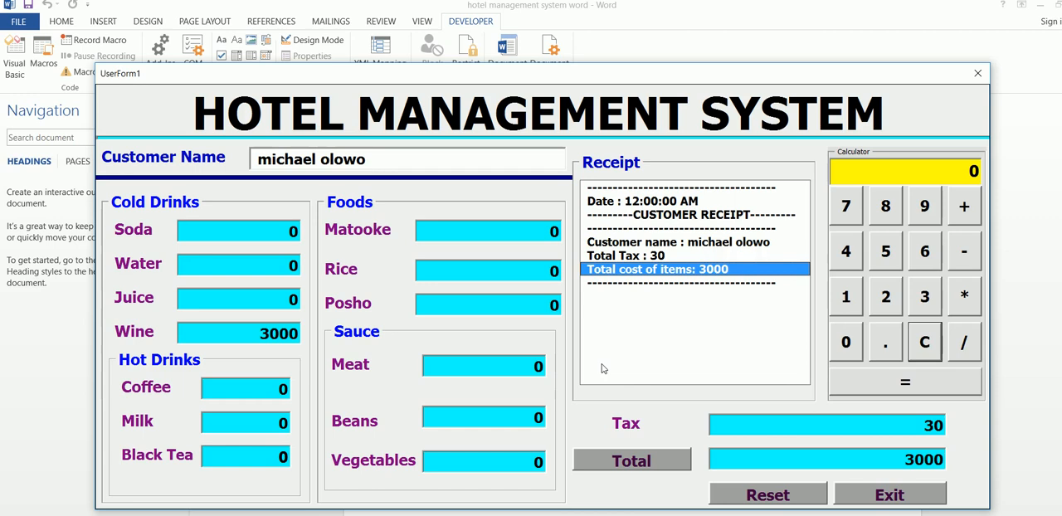
mouse_move(635, 294)
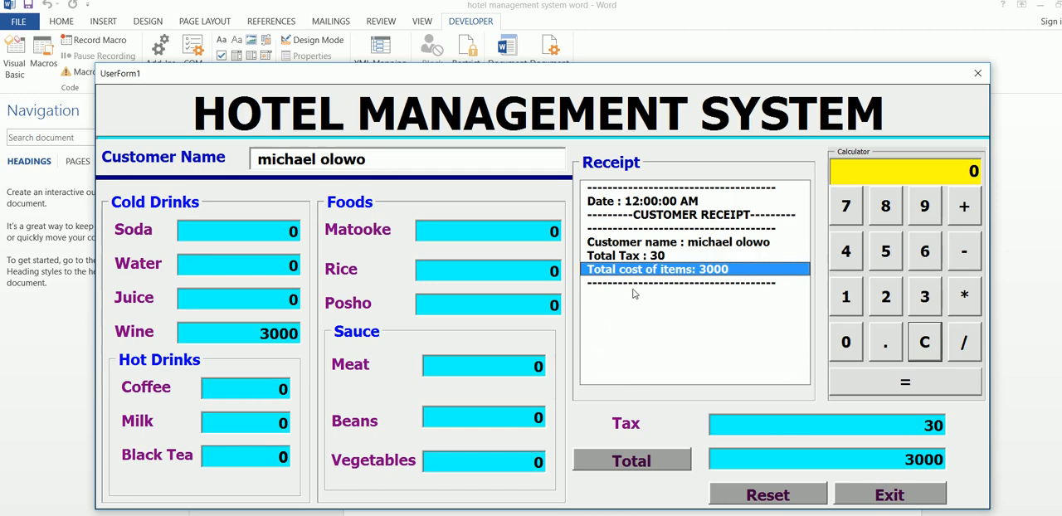
mouse_move(634, 301)
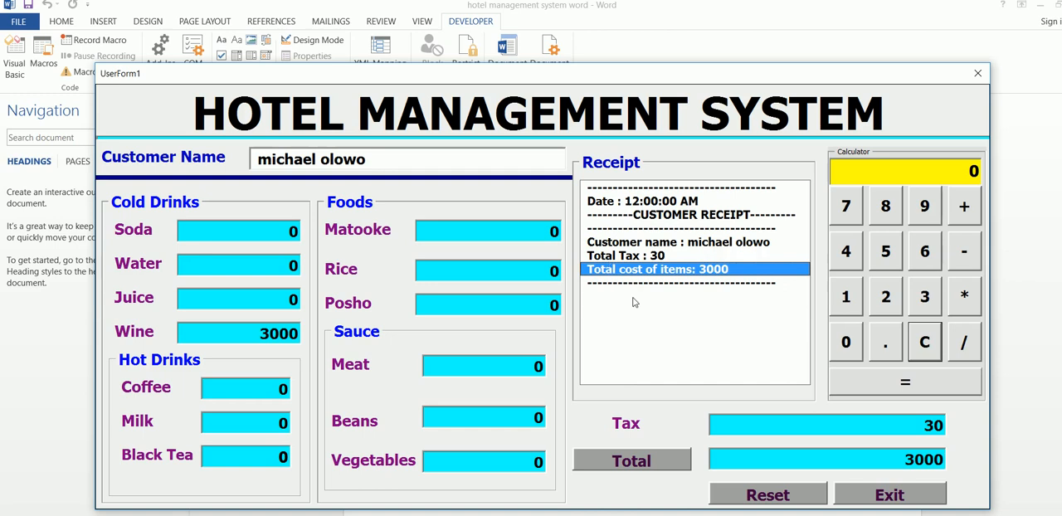